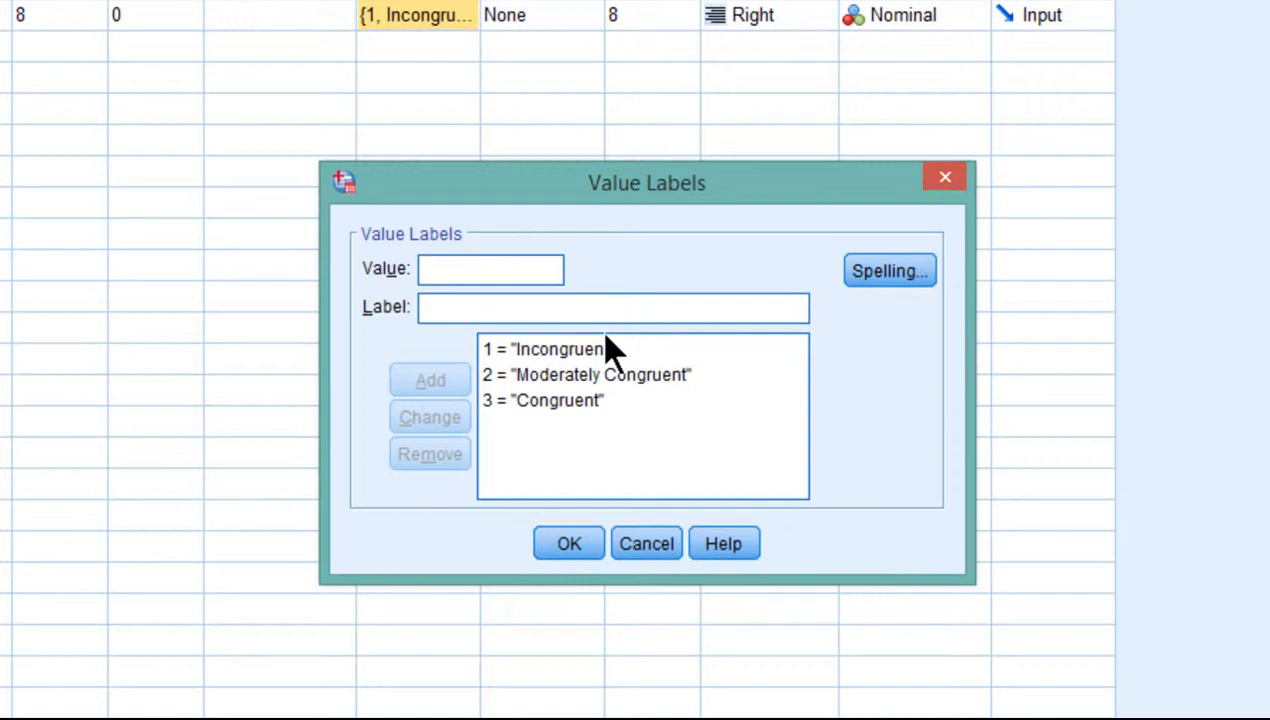
# Review the value labels for group, starting with 1 = Incongruent and 2 = Moderately Congruent.
pyautogui.click(544, 348)
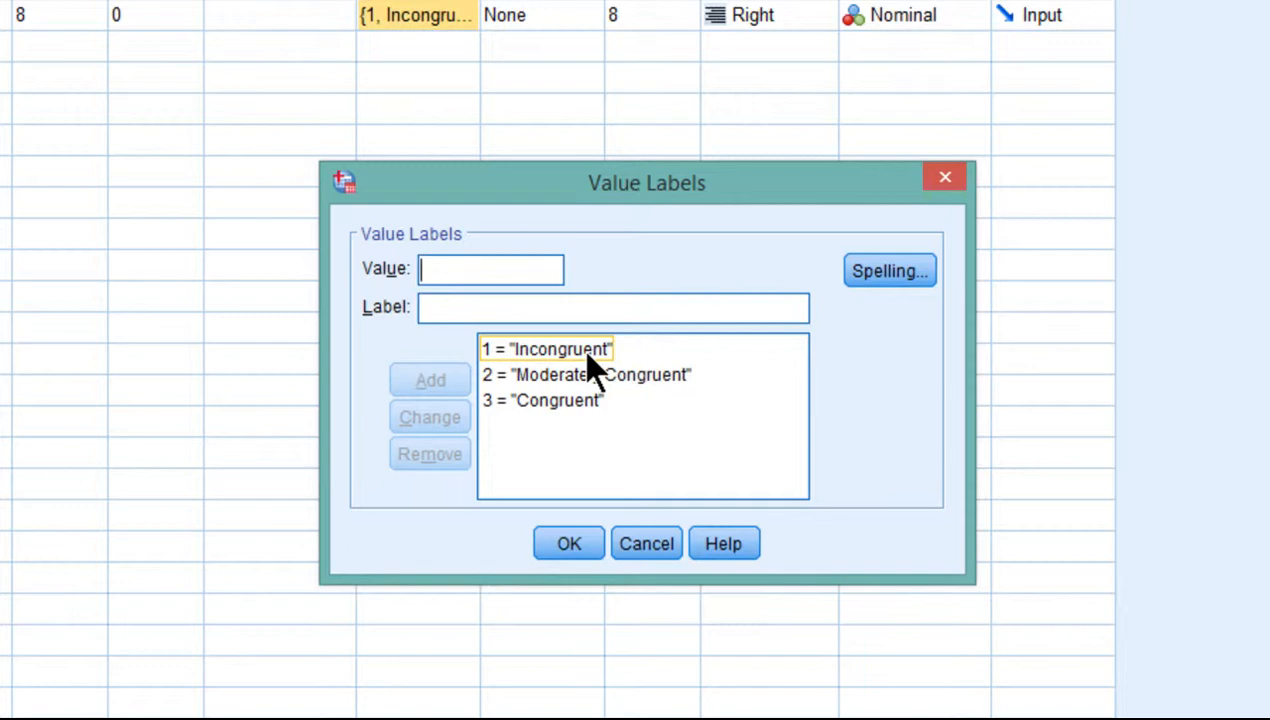
pyautogui.click(544, 348)
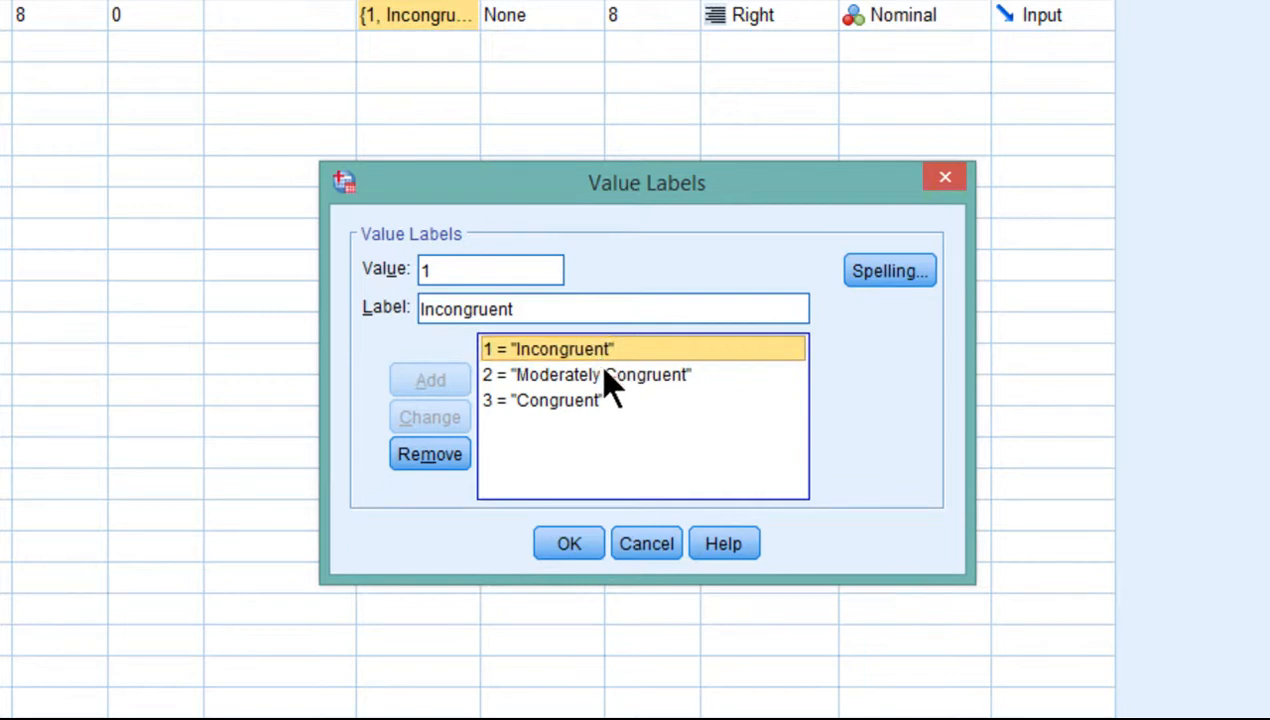
pyautogui.click(586, 374)
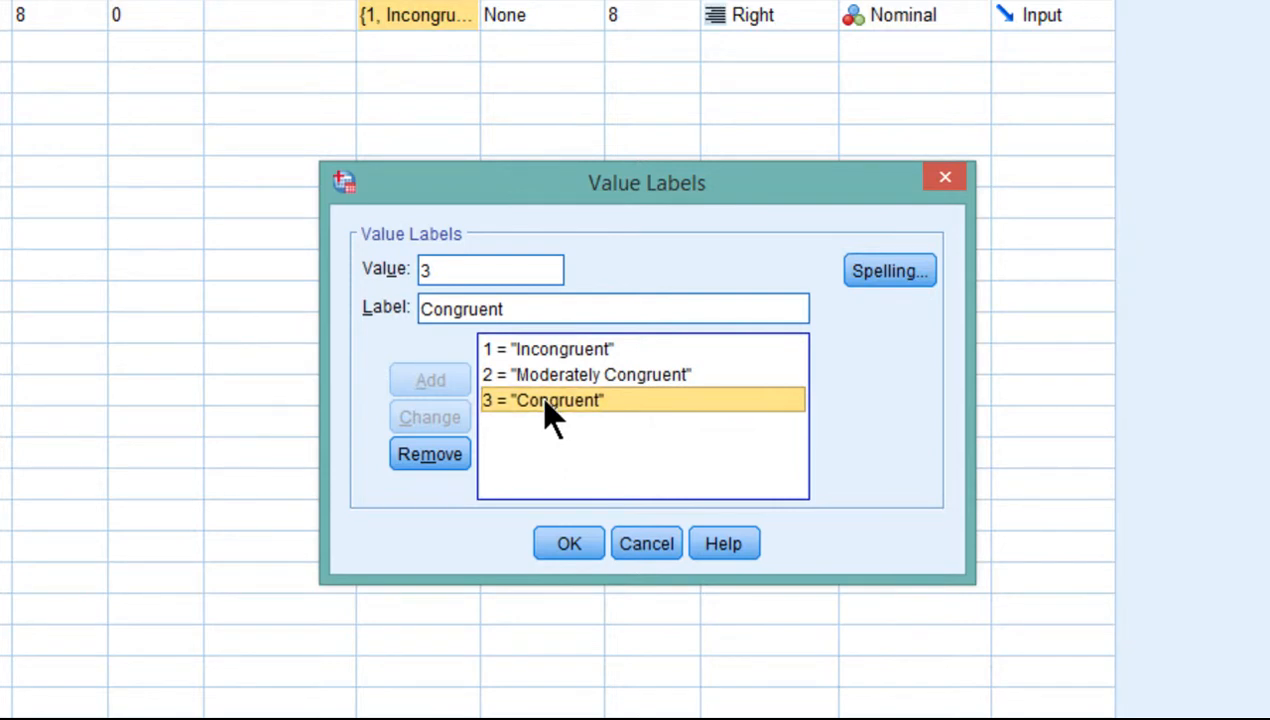
pyautogui.moveTo(430, 400)
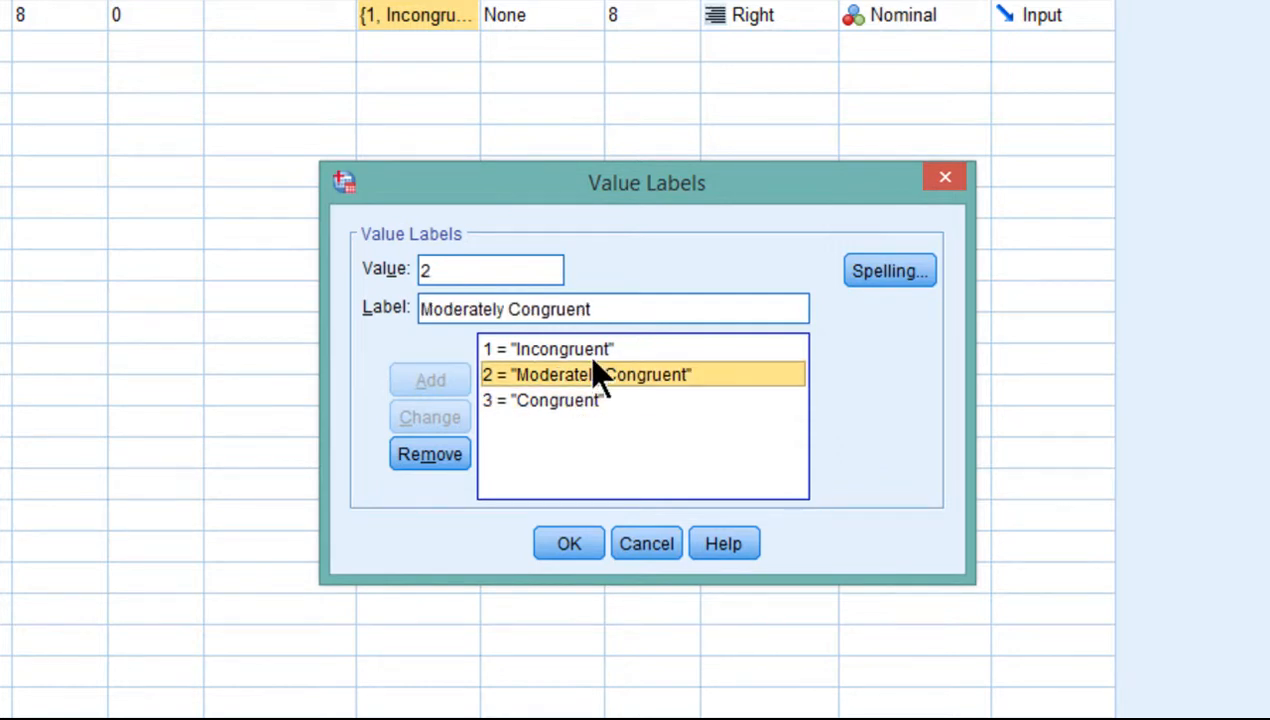
# Recheck 1 = Incongruent and 3 = Congruent, then accept the labels and return to the variables.
pyautogui.click(548, 348)
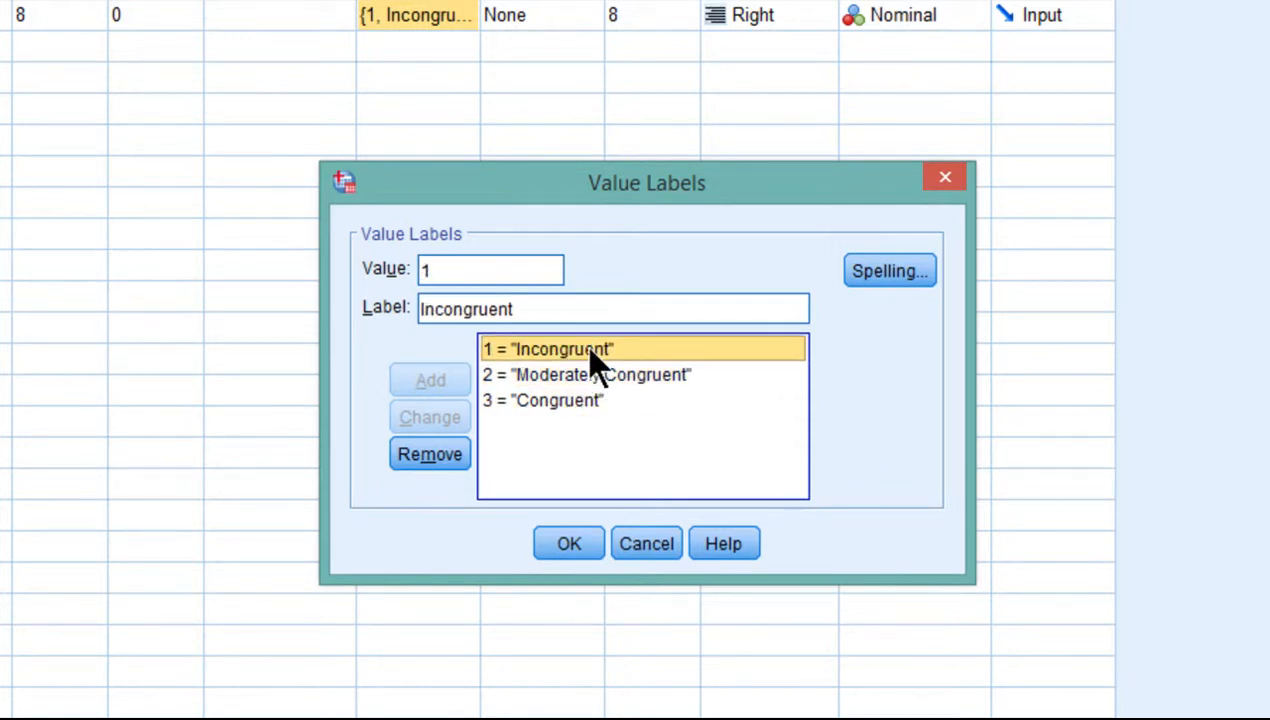
pyautogui.click(544, 400)
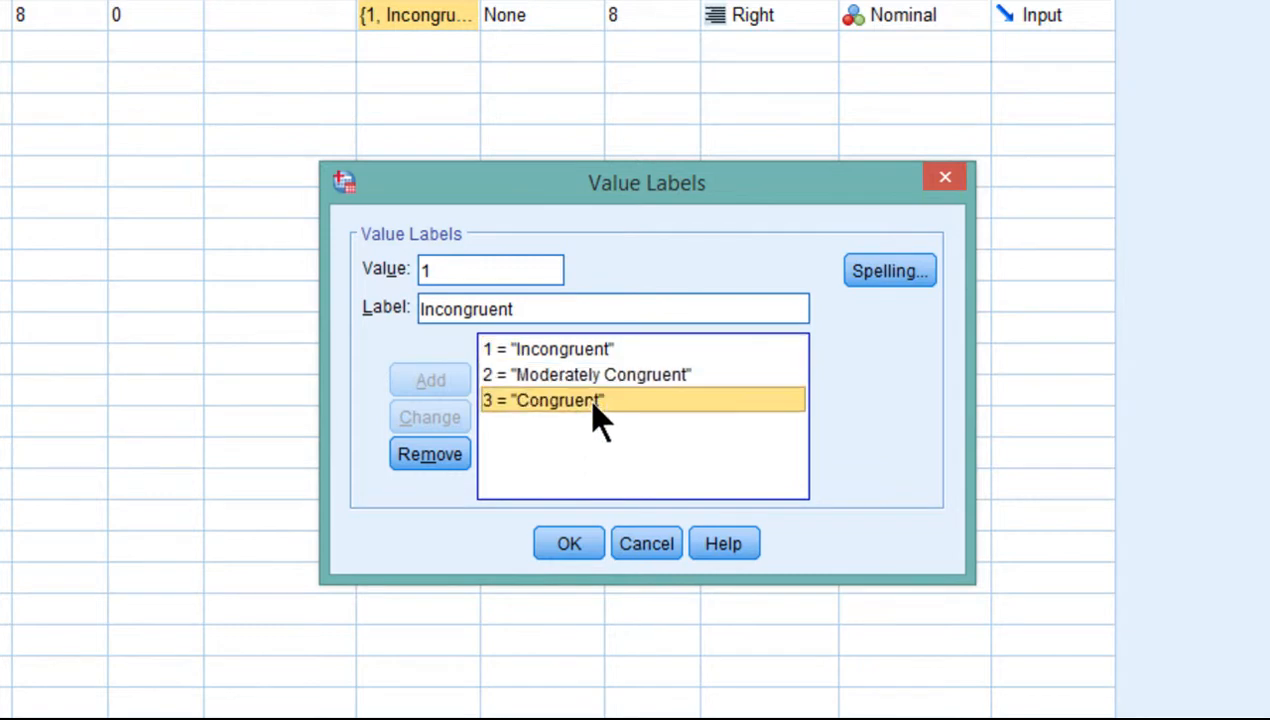
pyautogui.click(544, 400)
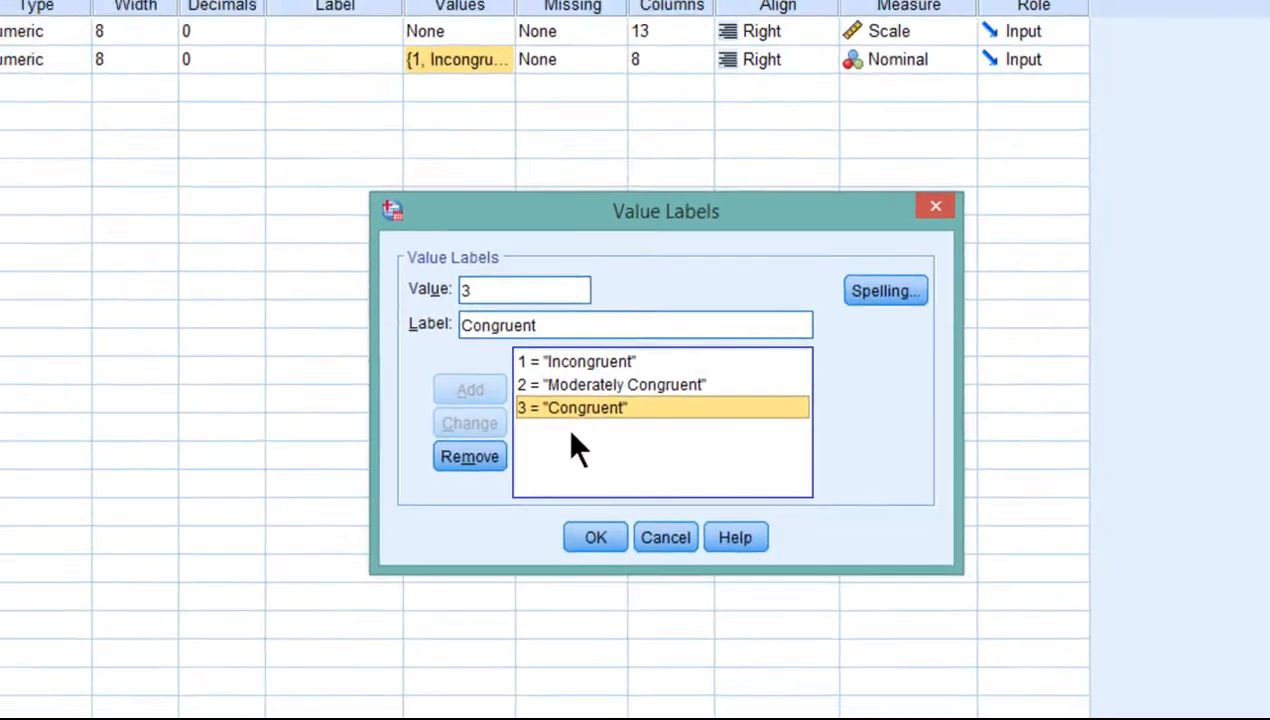
pyautogui.click(594, 536)
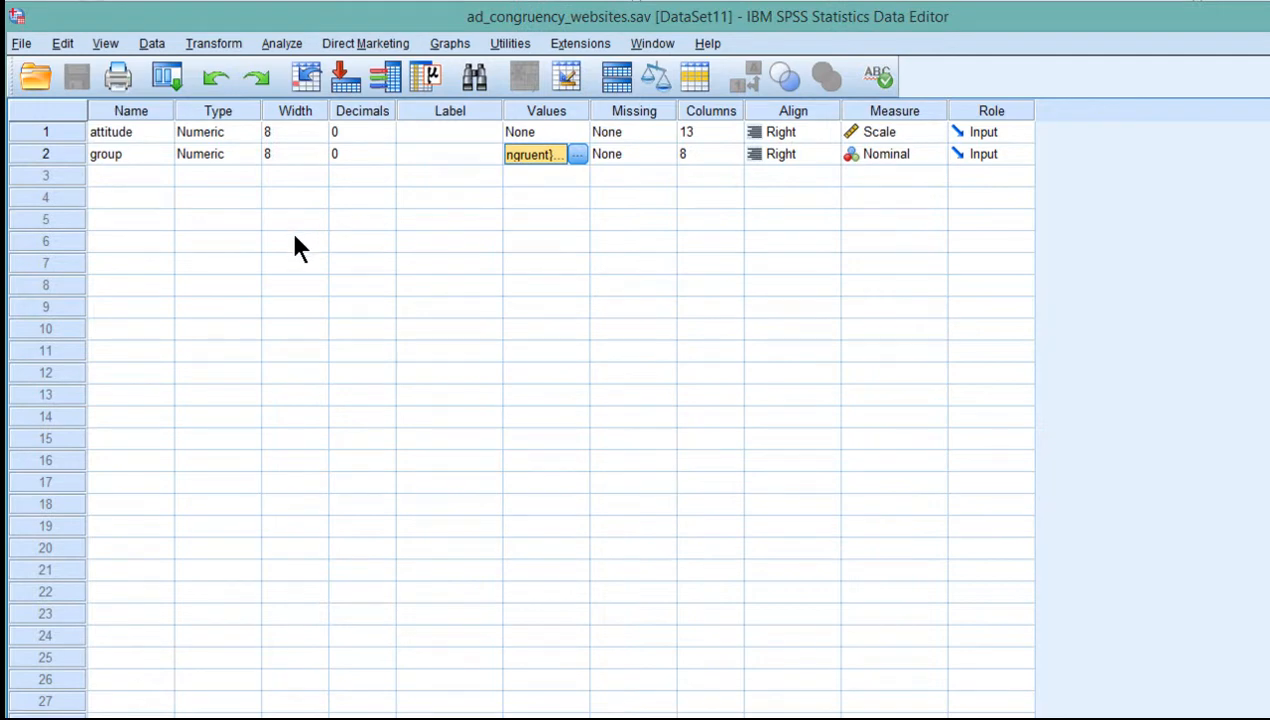
pyautogui.moveTo(340, 204)
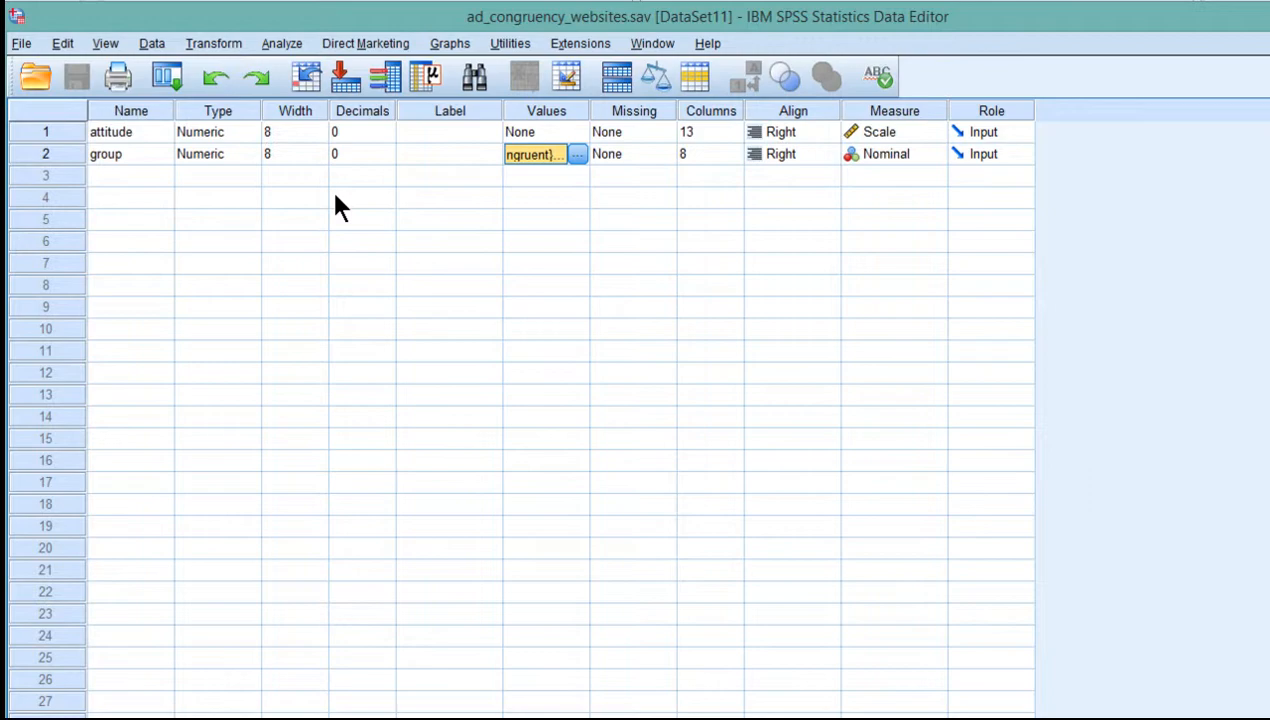
# Start a One-Way ANOVA with attitude in the Dependent List and group as the Factor.
pyautogui.click(280, 44)
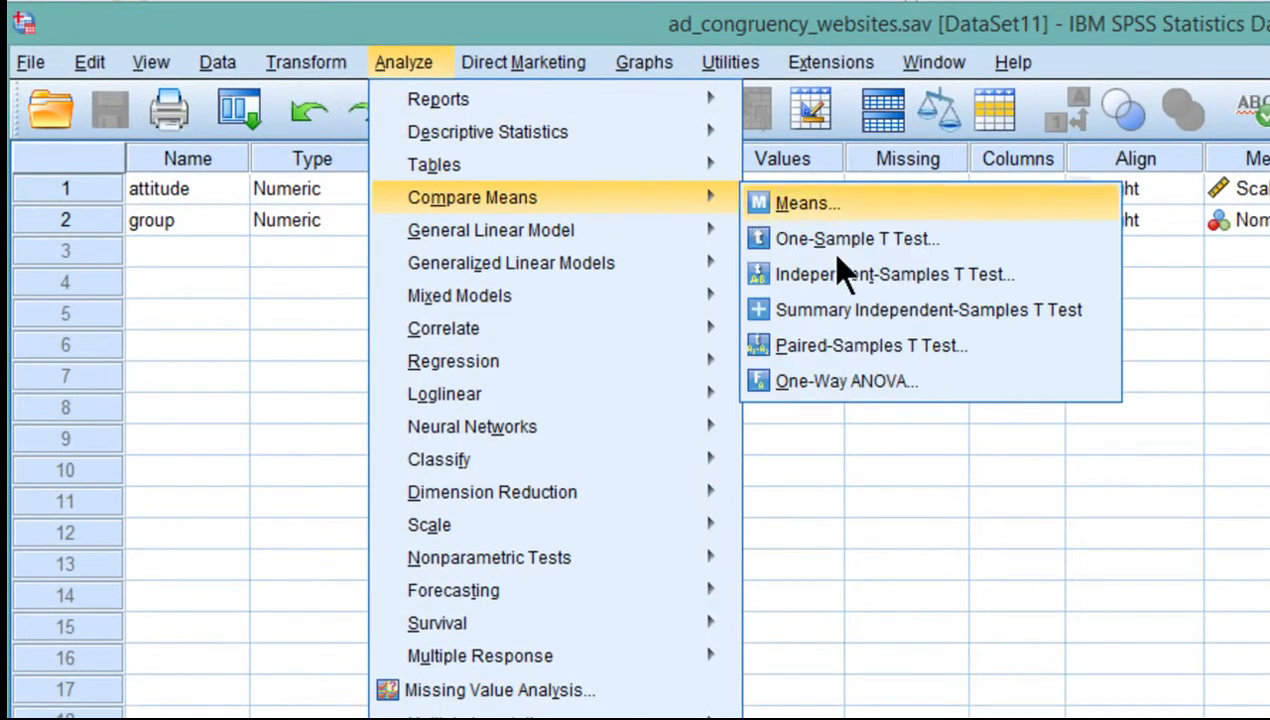
pyautogui.click(844, 380)
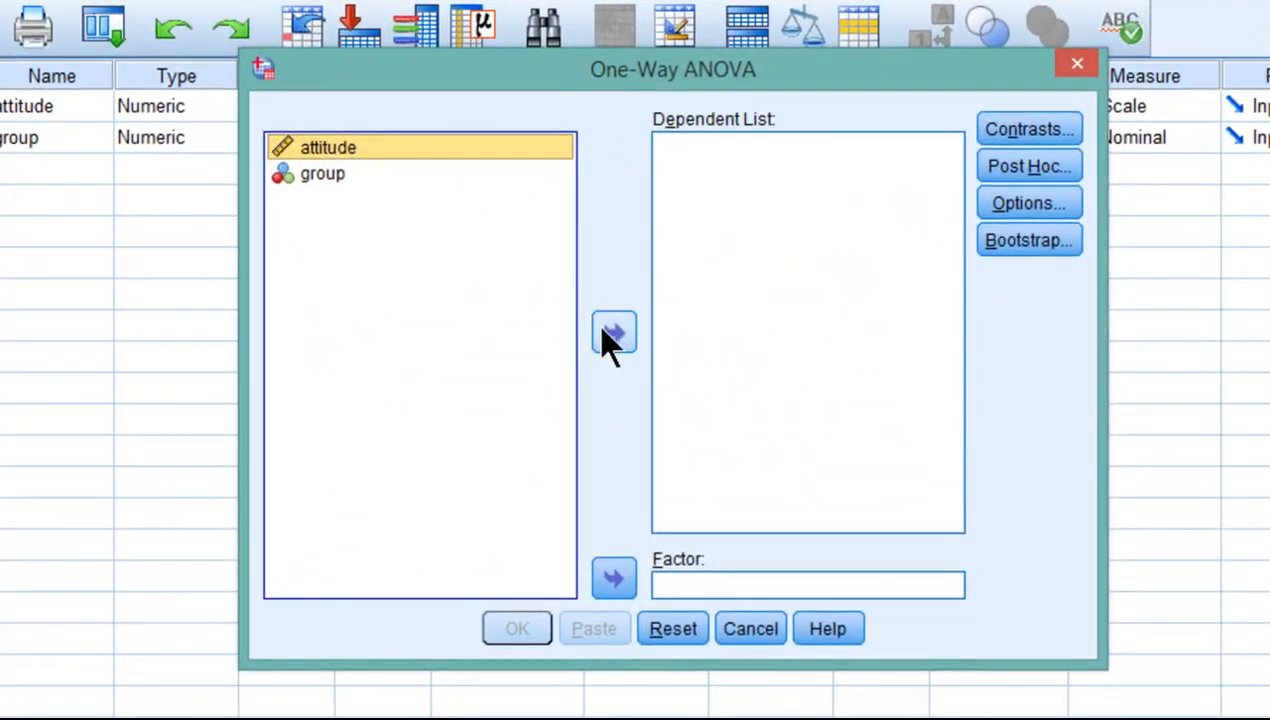
pyautogui.click(612, 332)
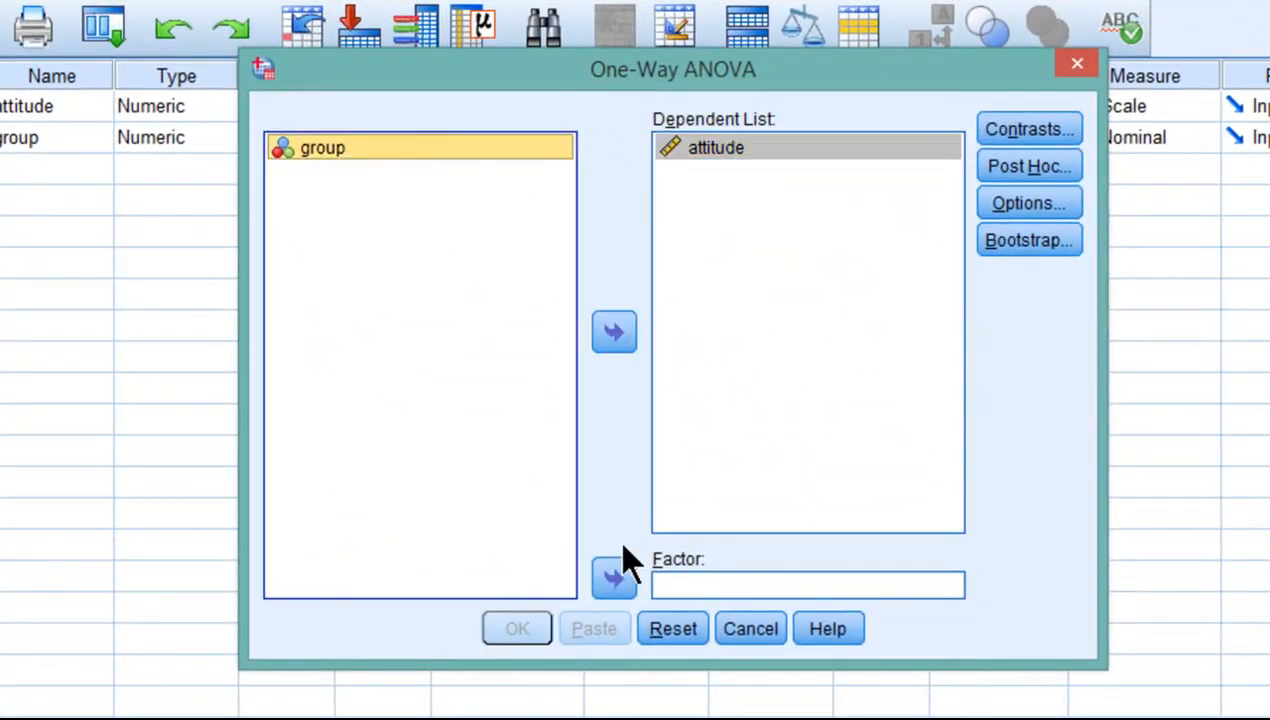
pyautogui.click(614, 578)
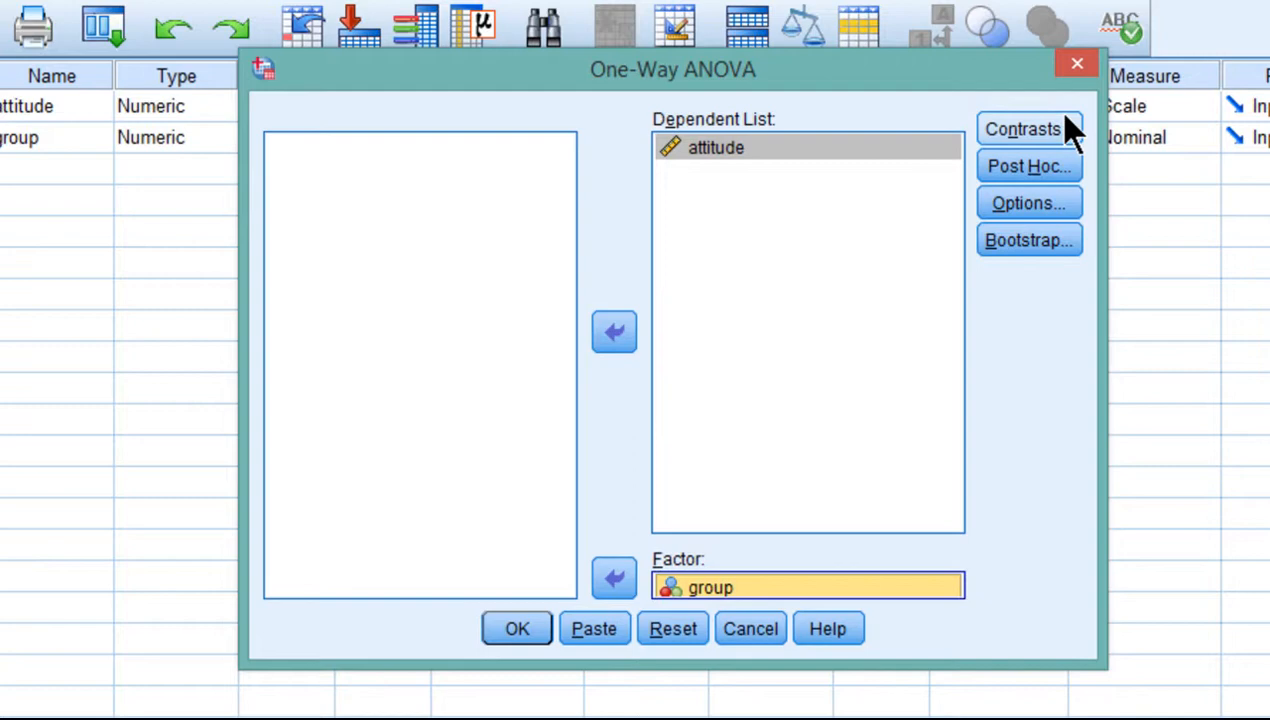
# Add a polynomial contrast of quadratic degree in the Contrasts settings.
pyautogui.click(1022, 128)
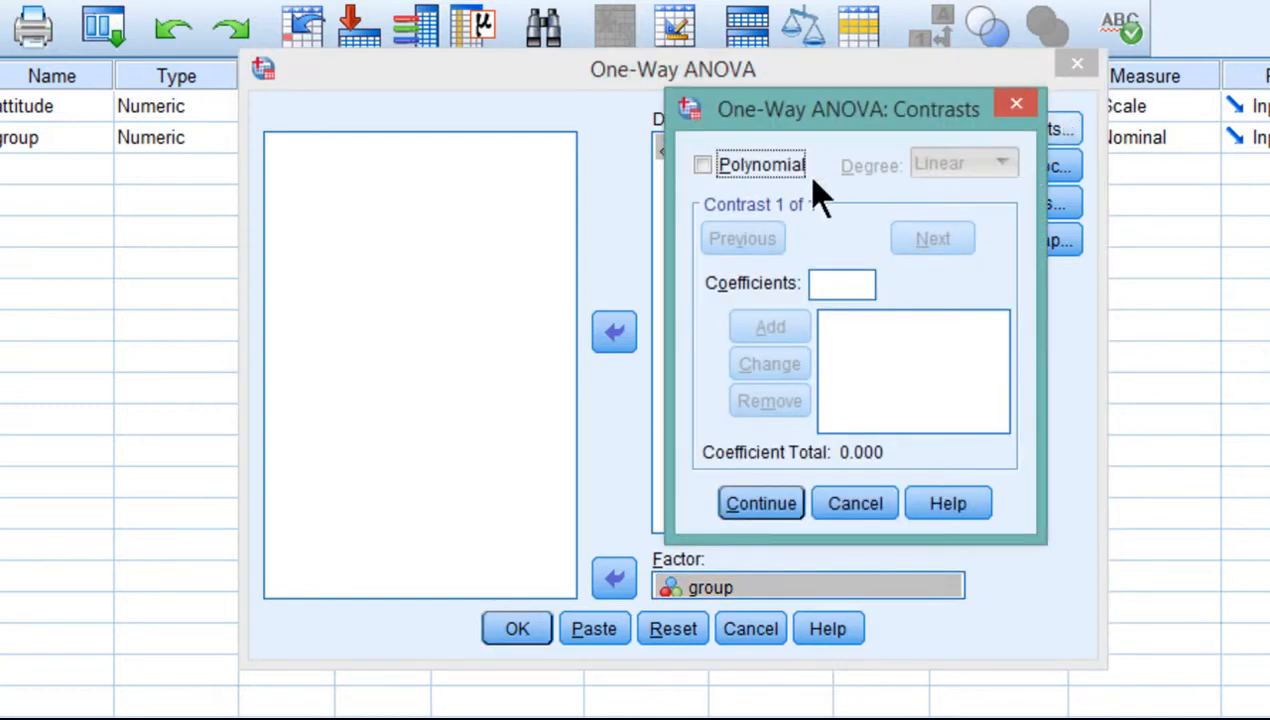
pyautogui.click(702, 164)
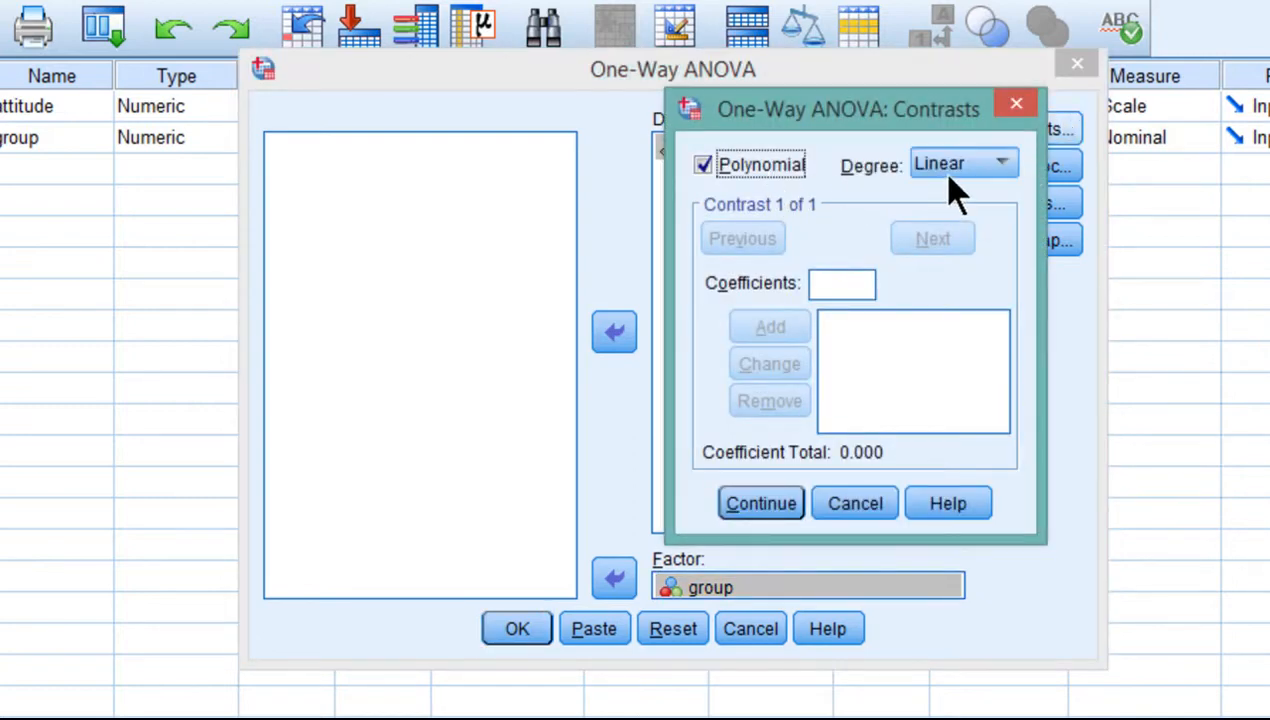
pyautogui.click(1000, 164)
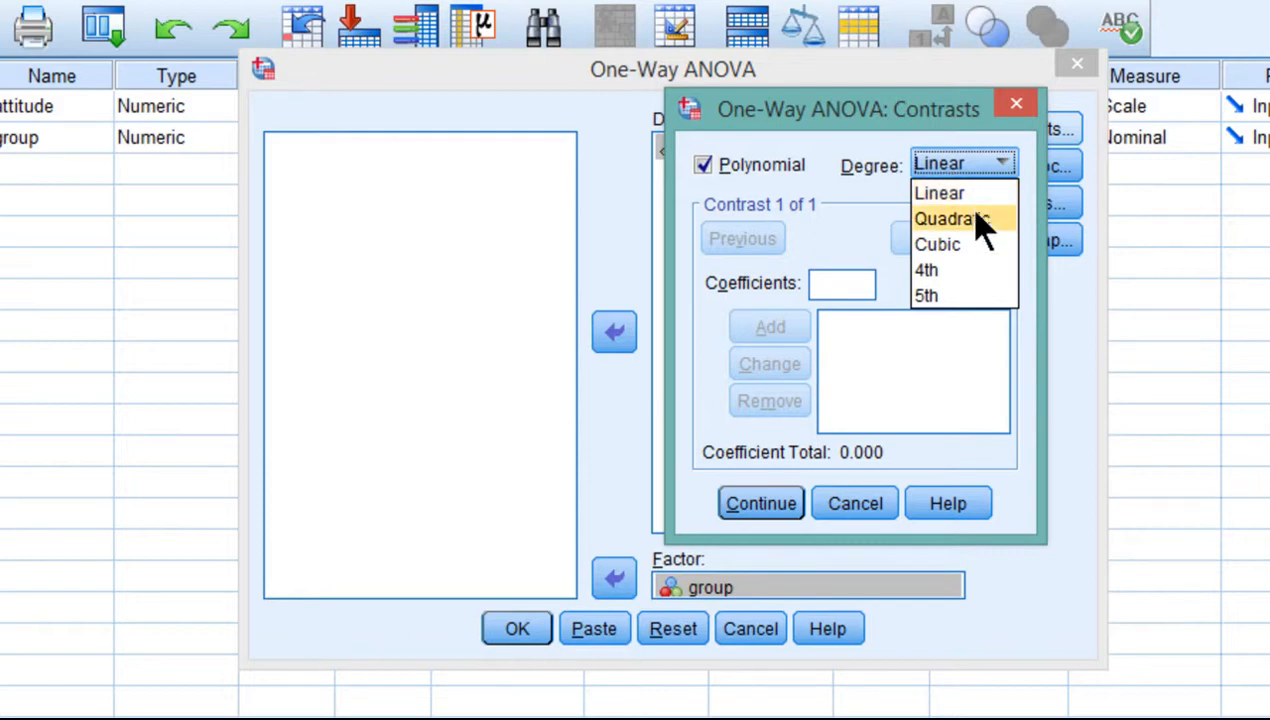
pyautogui.click(950, 218)
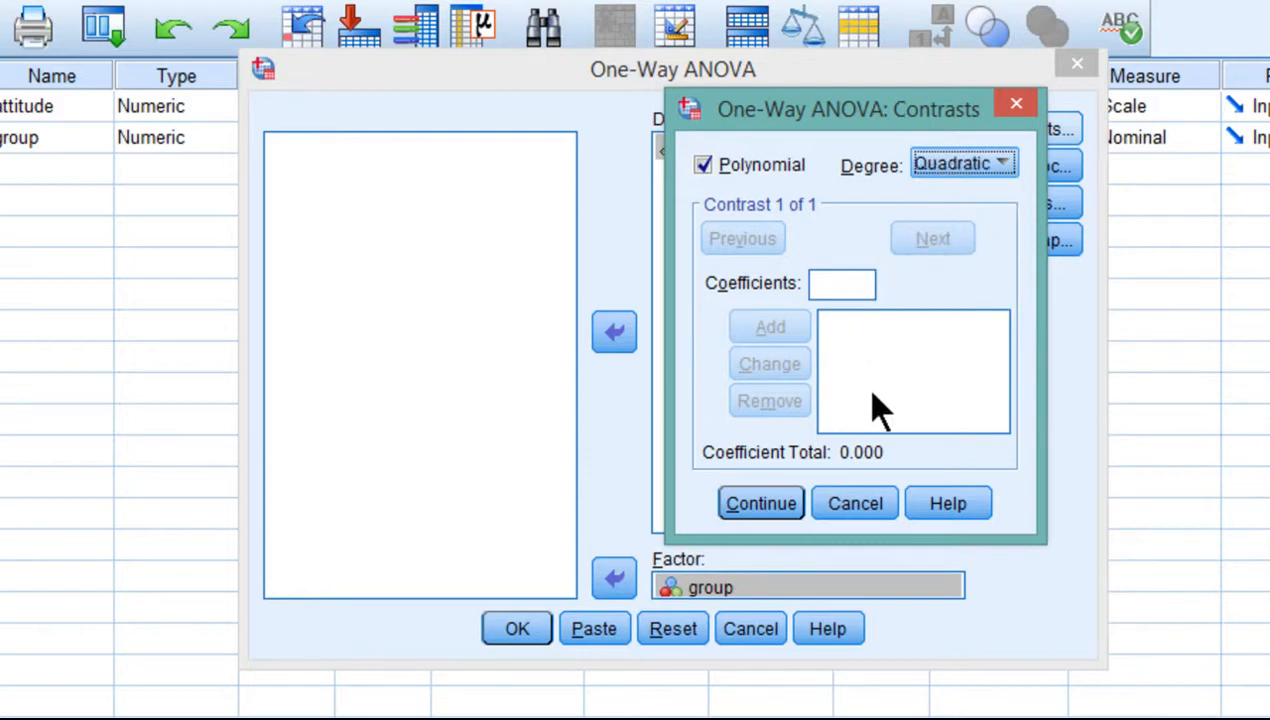
pyautogui.moveTo(884, 400)
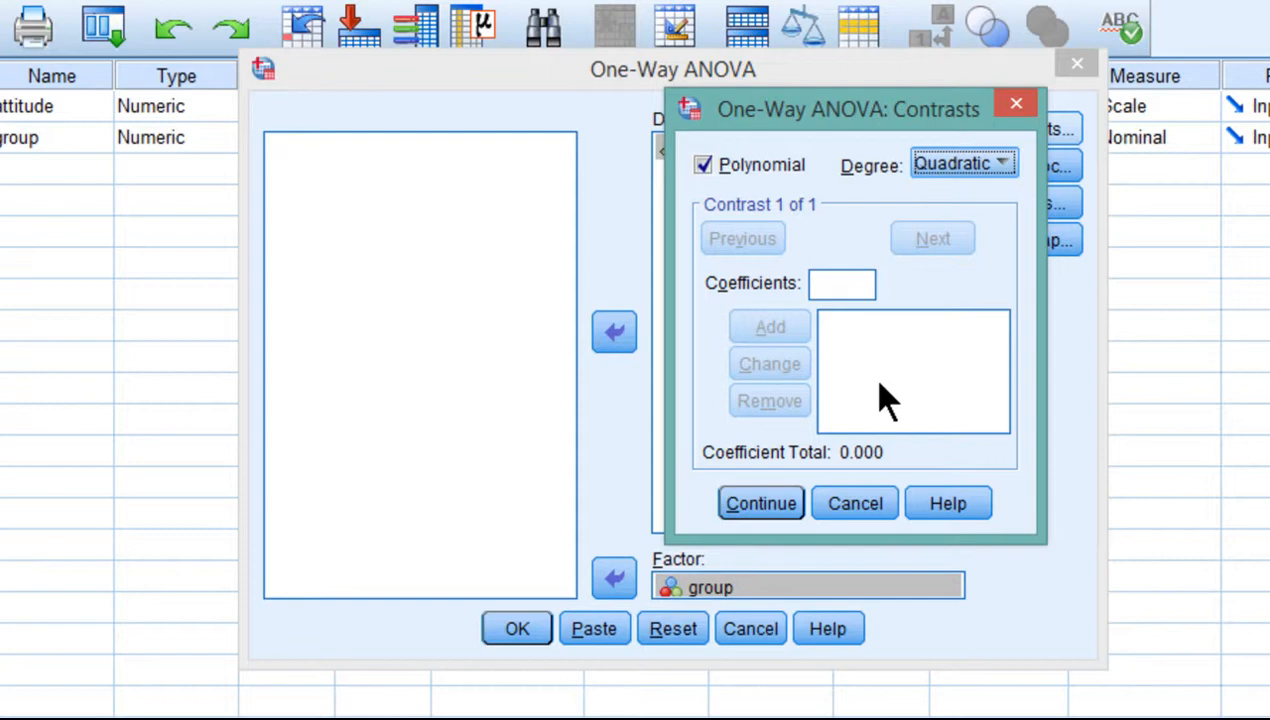
pyautogui.moveTo(760, 504)
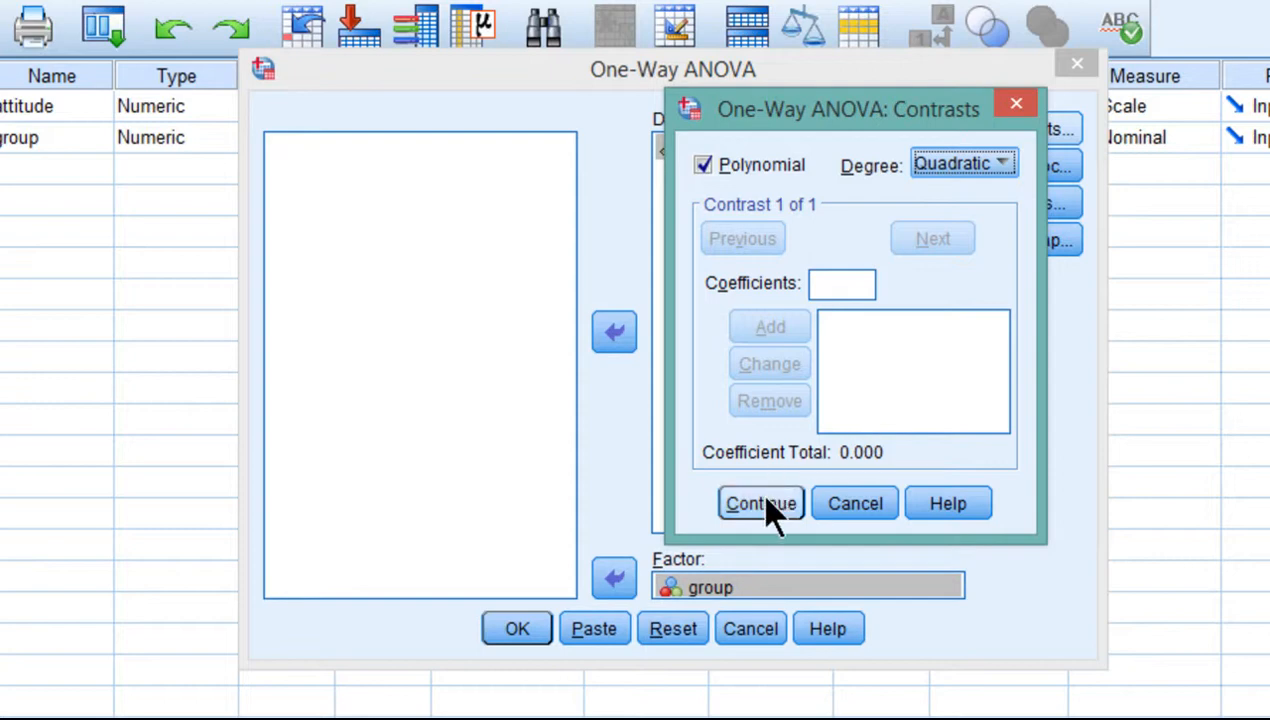
pyautogui.click(760, 504)
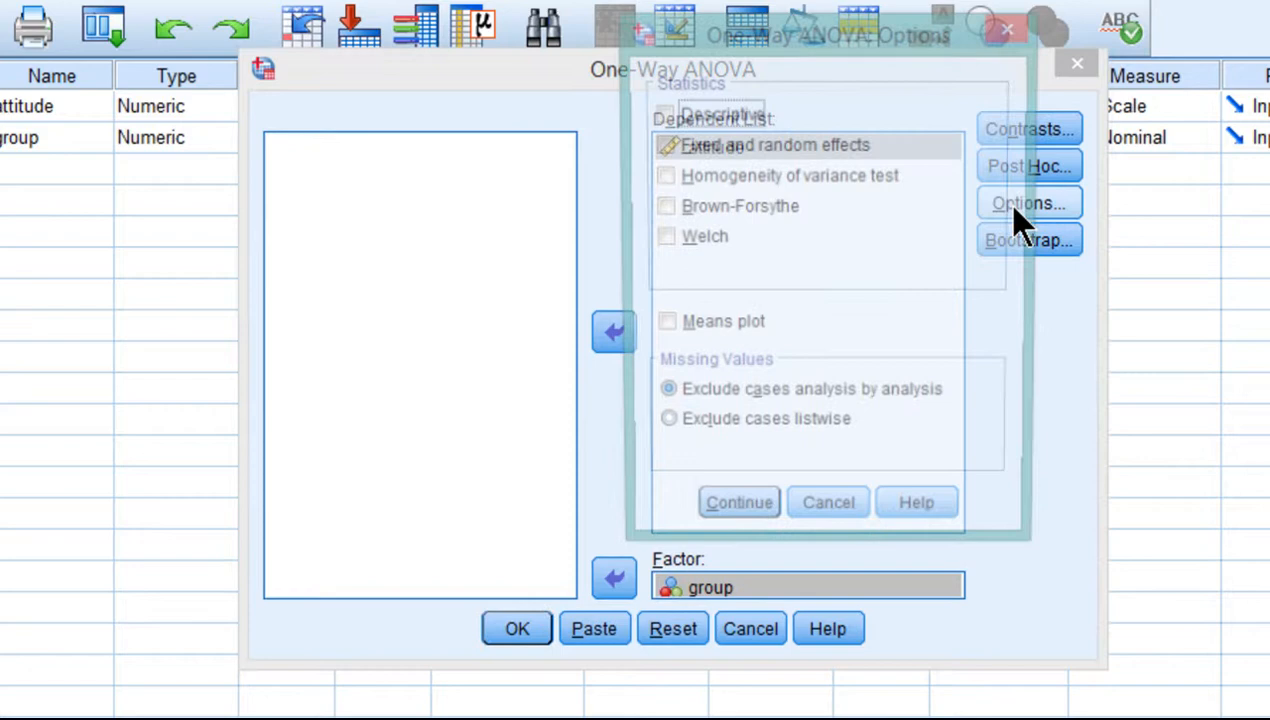
# Request a means plot in the ANOVA Options and confirm.
pyautogui.click(660, 176)
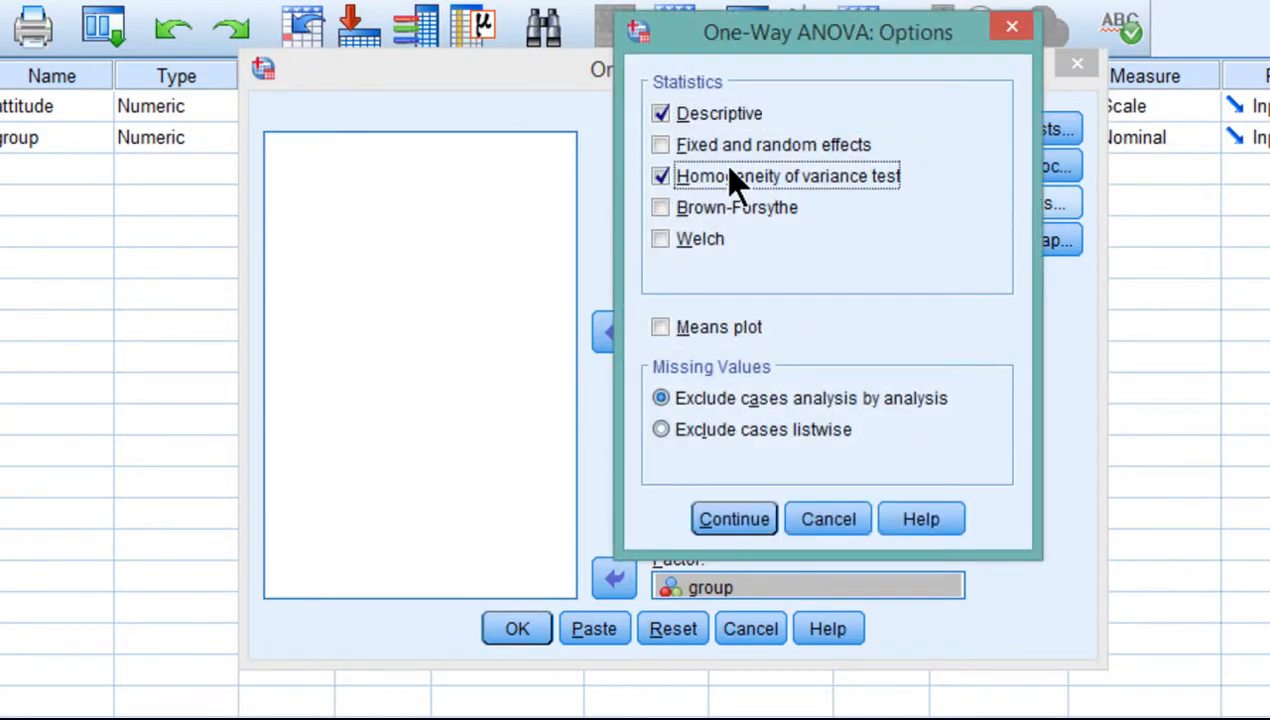
pyautogui.click(660, 328)
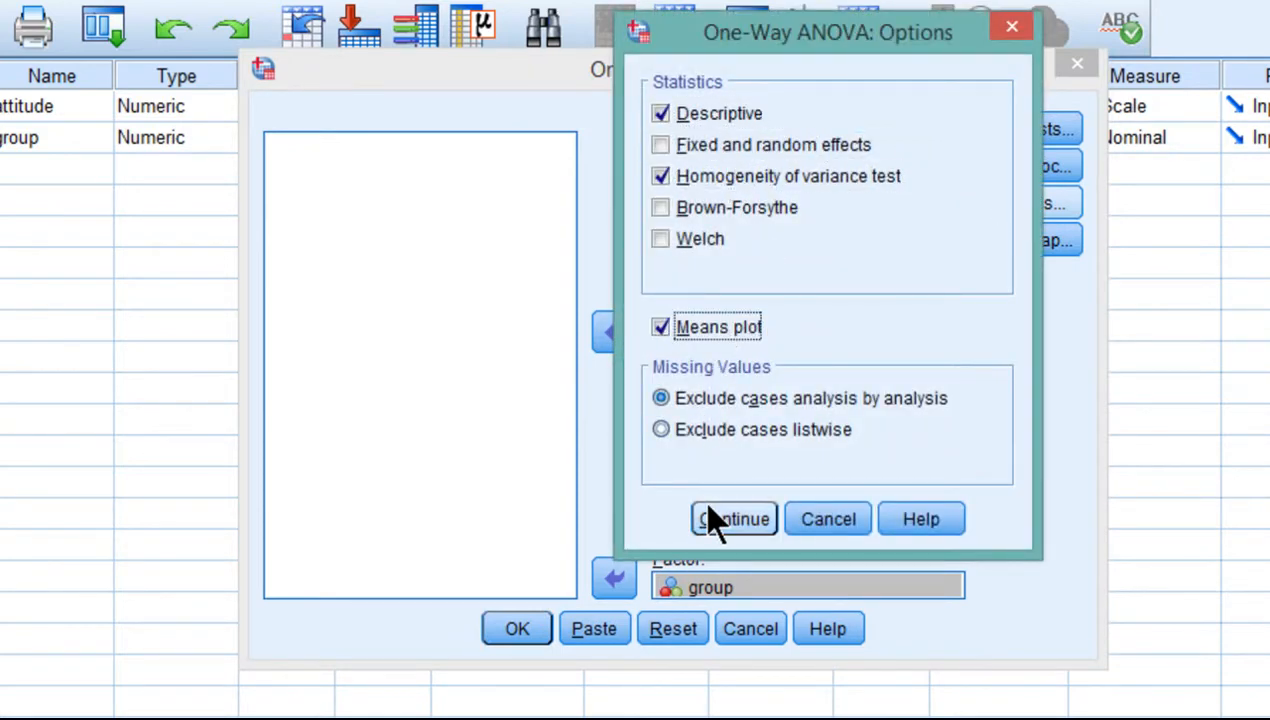
pyautogui.click(732, 520)
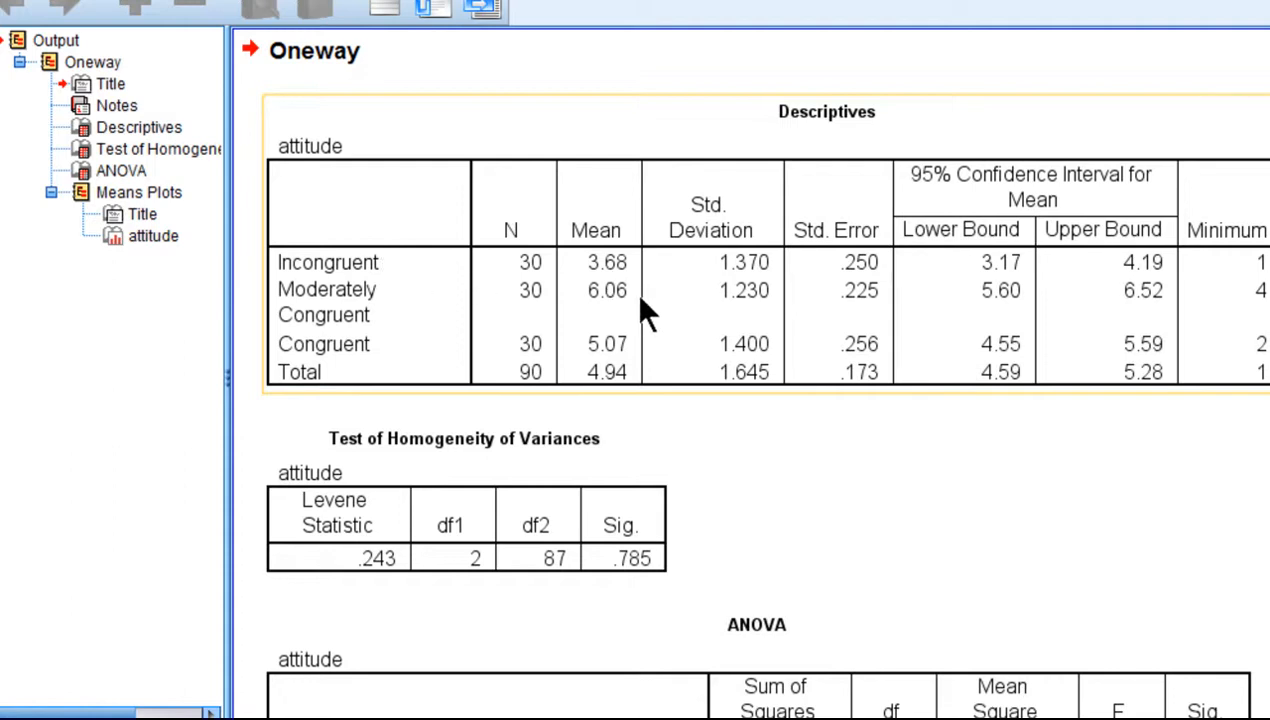
pyautogui.moveTo(630, 290)
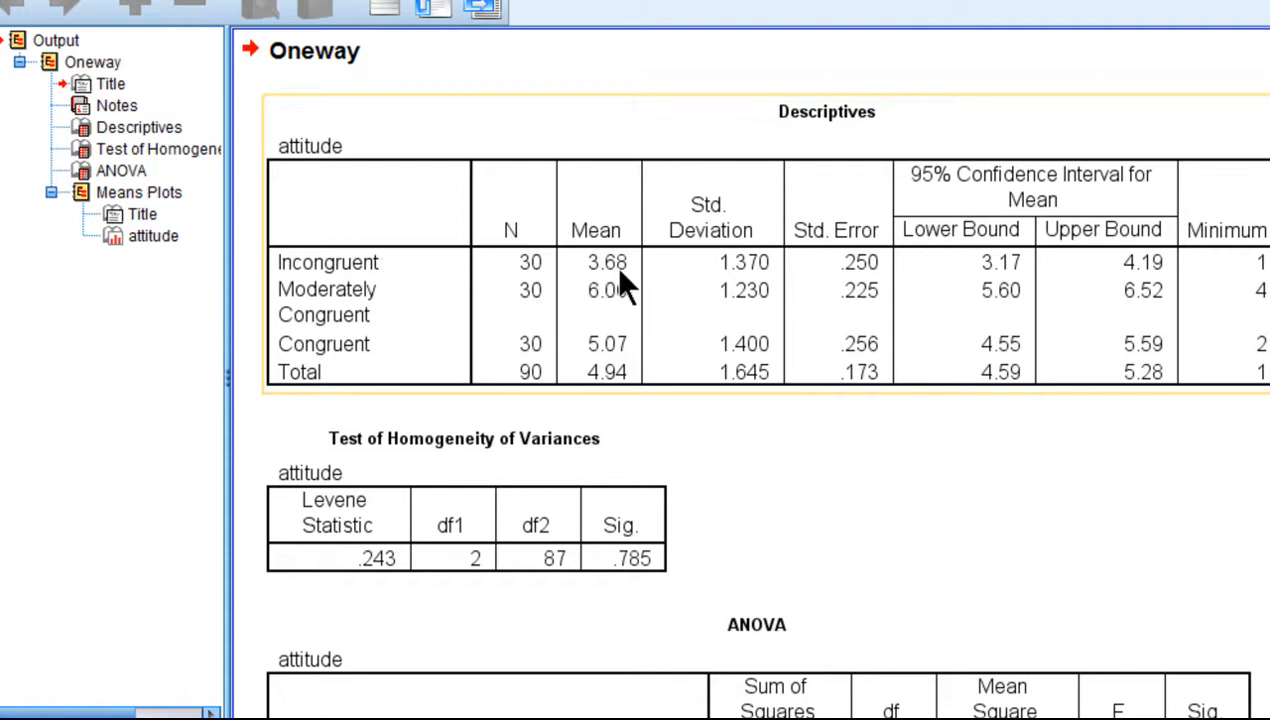
pyautogui.moveTo(604, 316)
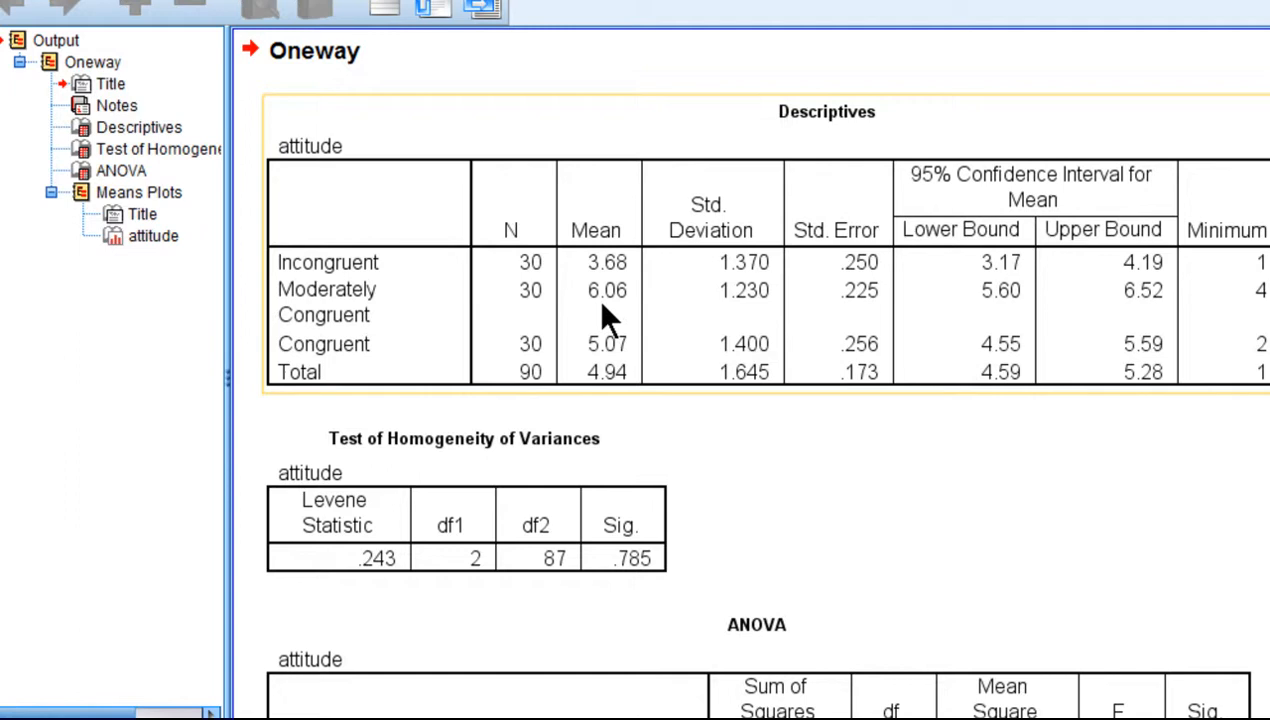
pyautogui.moveTo(378, 348)
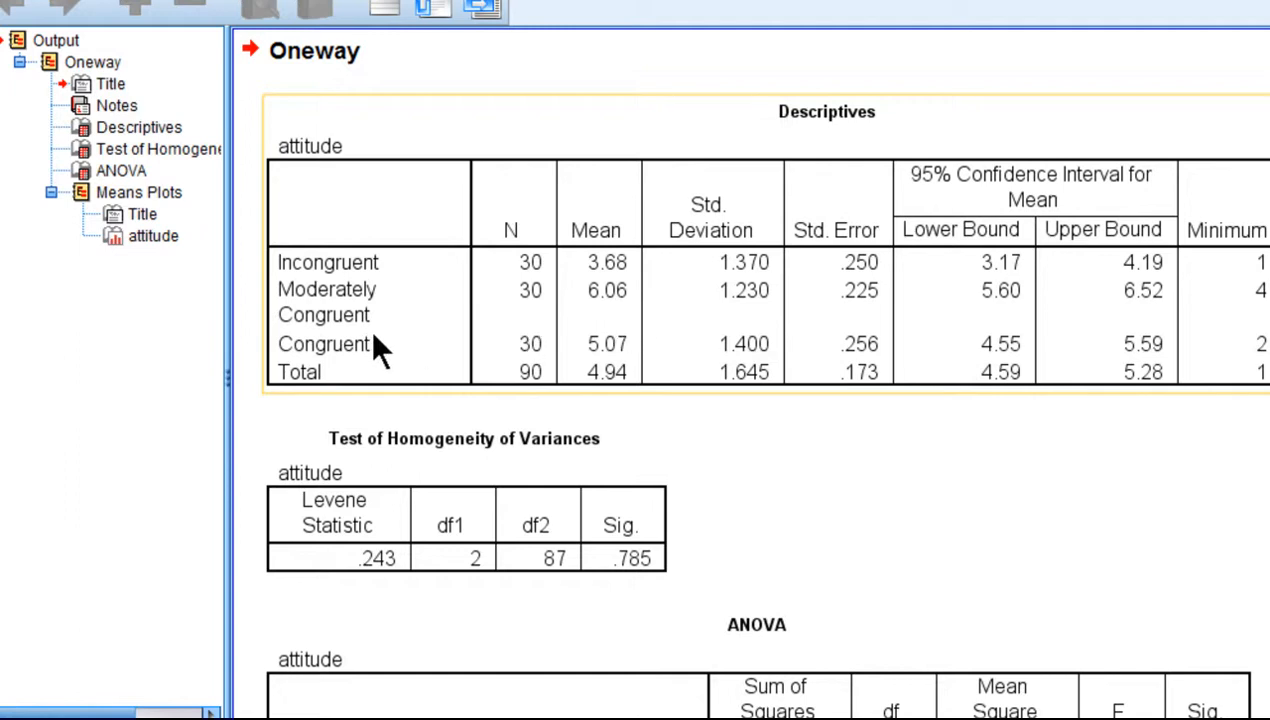
pyautogui.moveTo(584, 372)
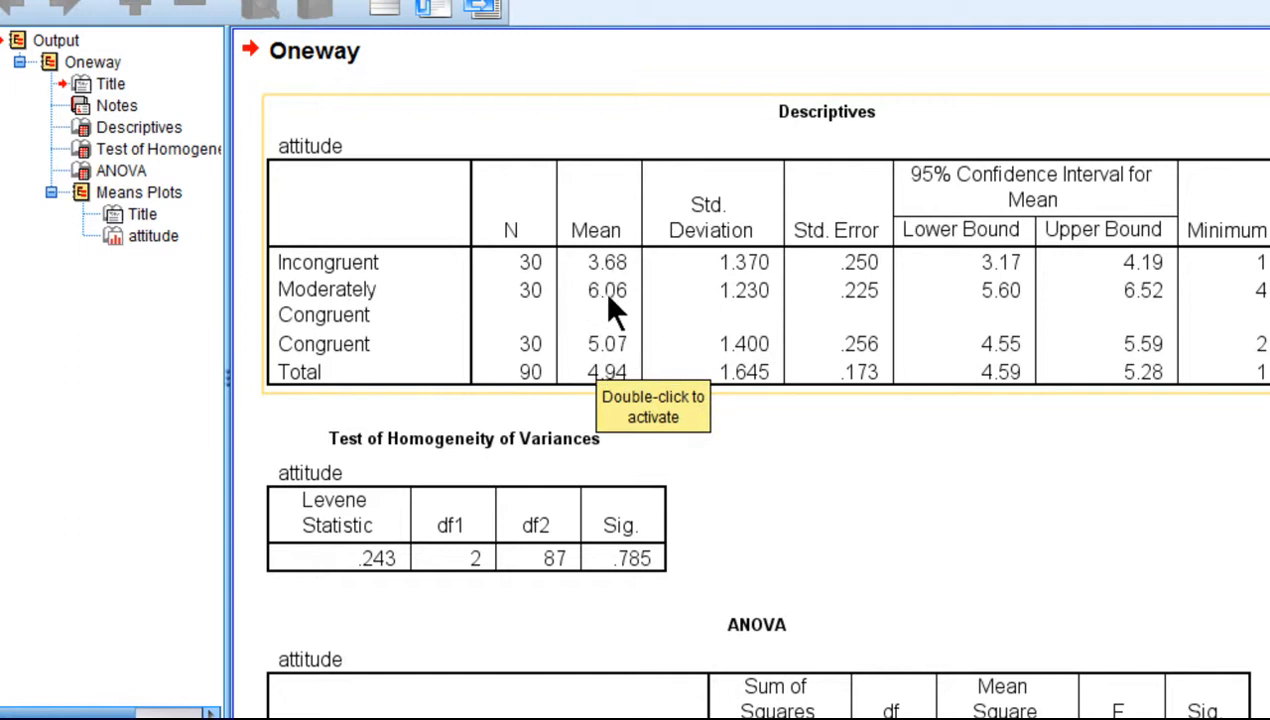
pyautogui.moveTo(970, 488)
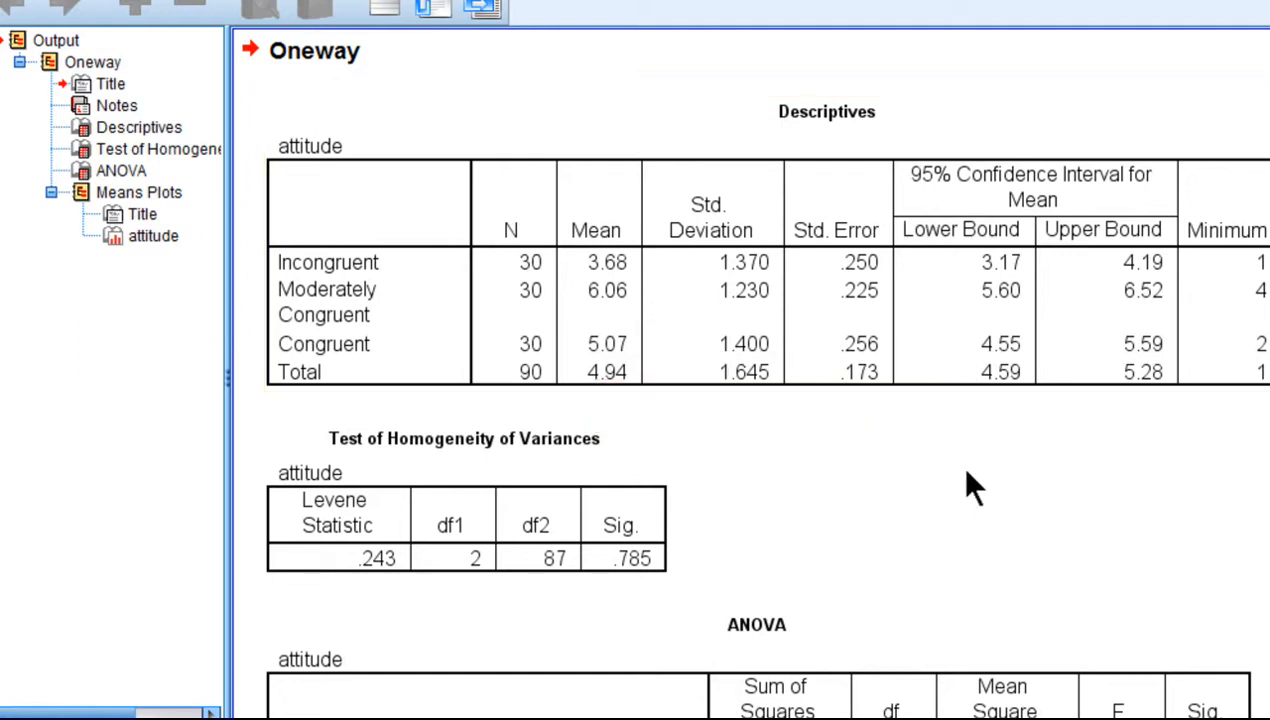
pyautogui.moveTo(1010, 480)
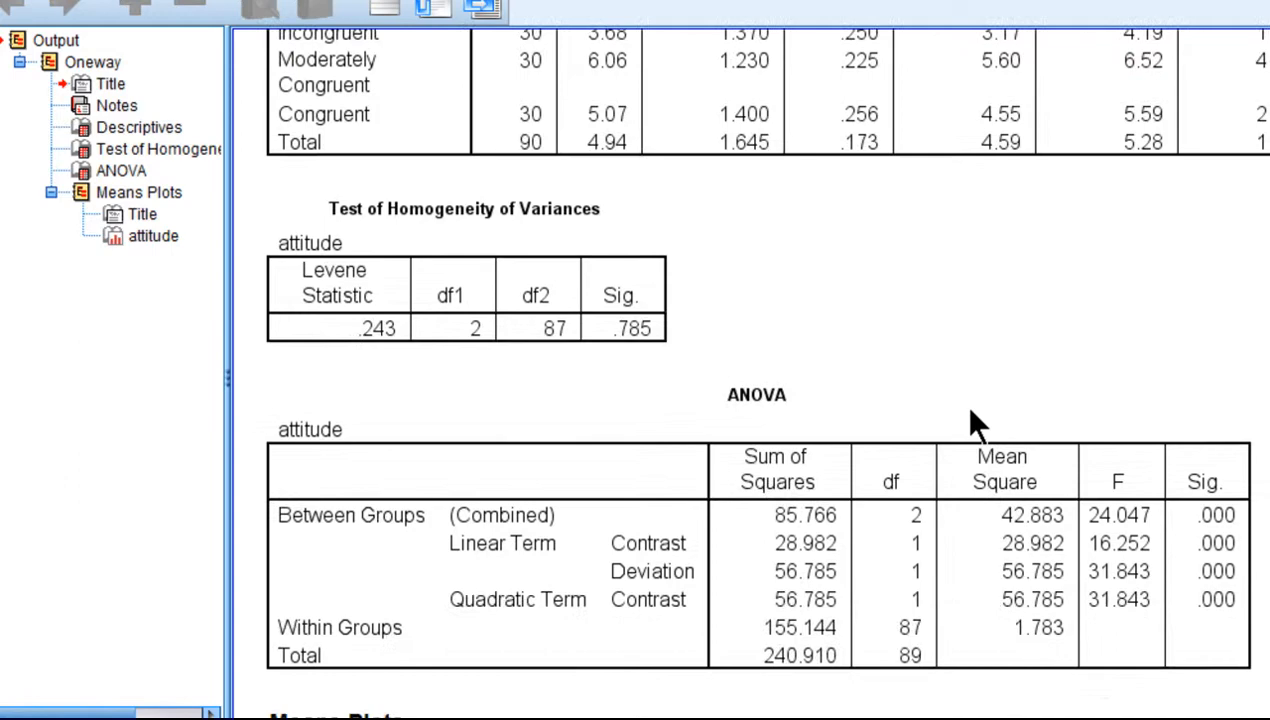
pyautogui.click(122, 170)
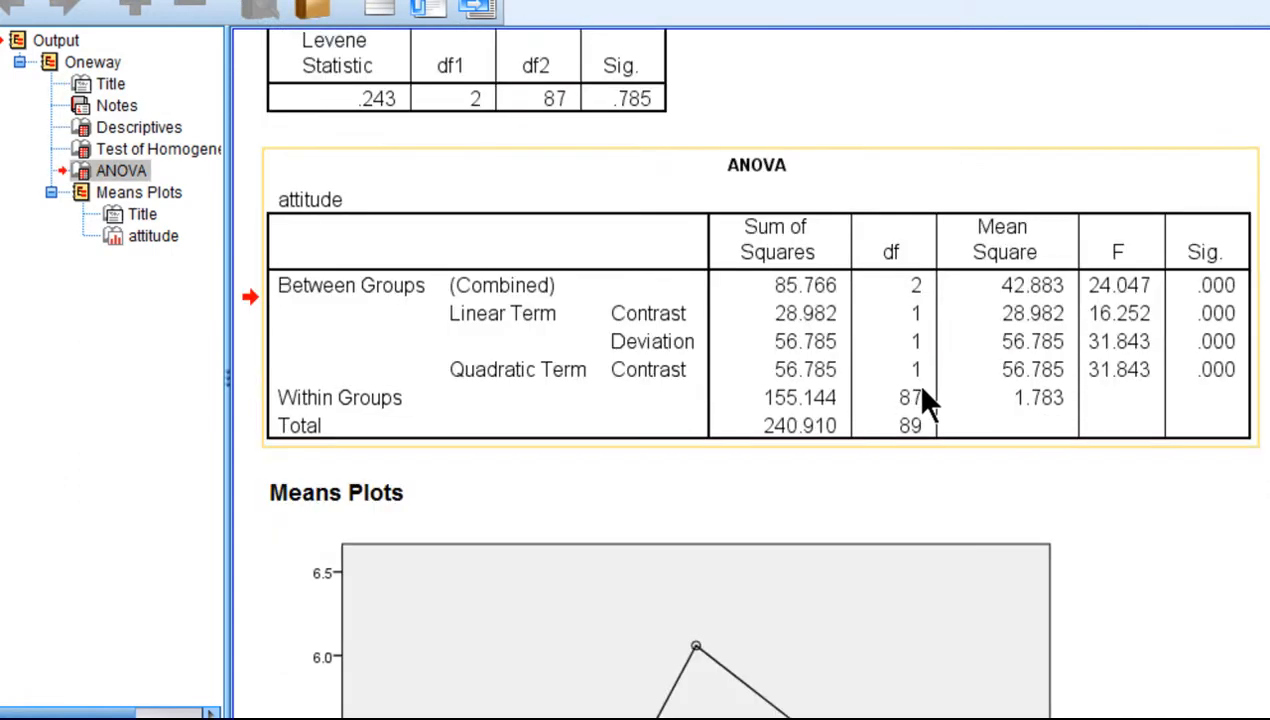
pyautogui.moveTo(516, 380)
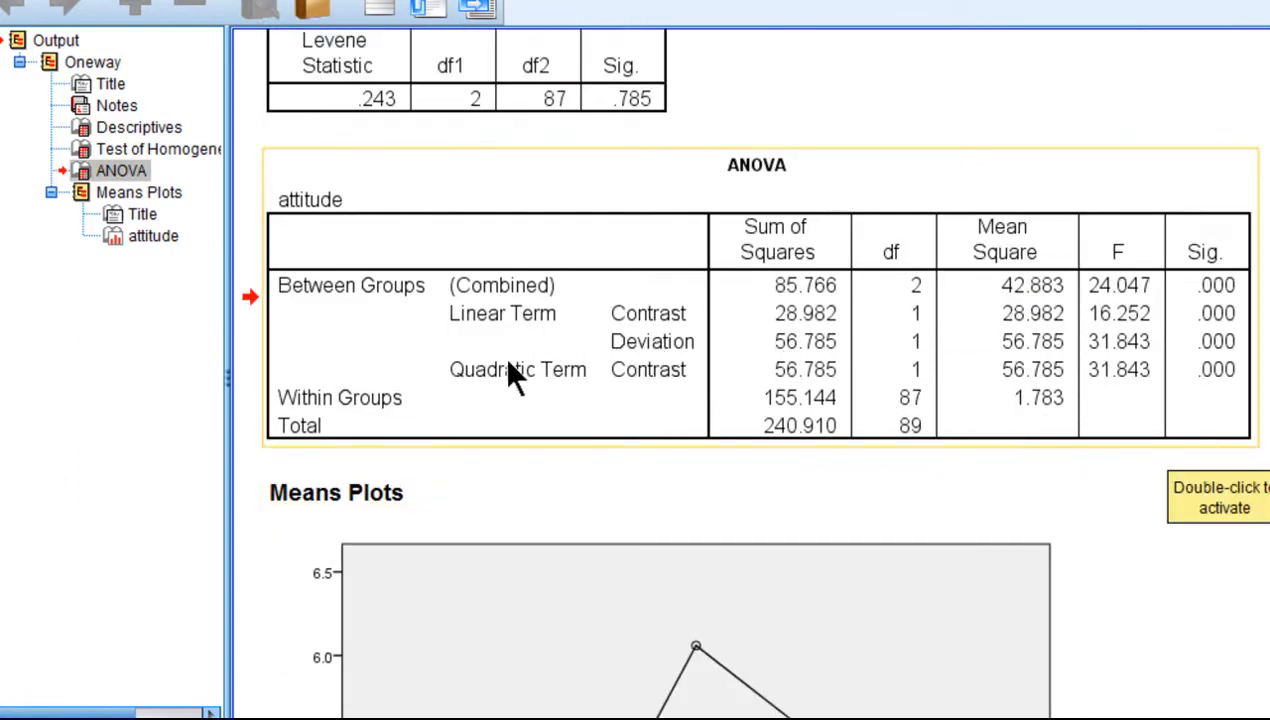
pyautogui.moveTo(494, 390)
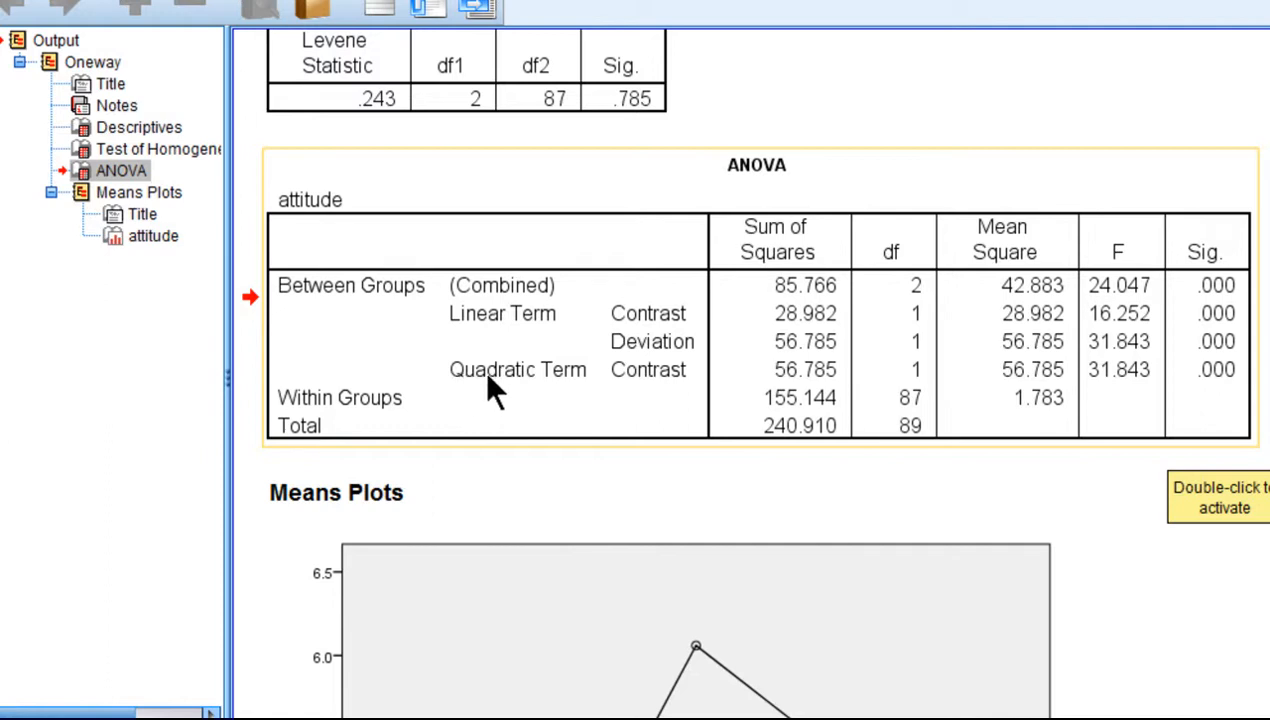
pyautogui.moveTo(658, 390)
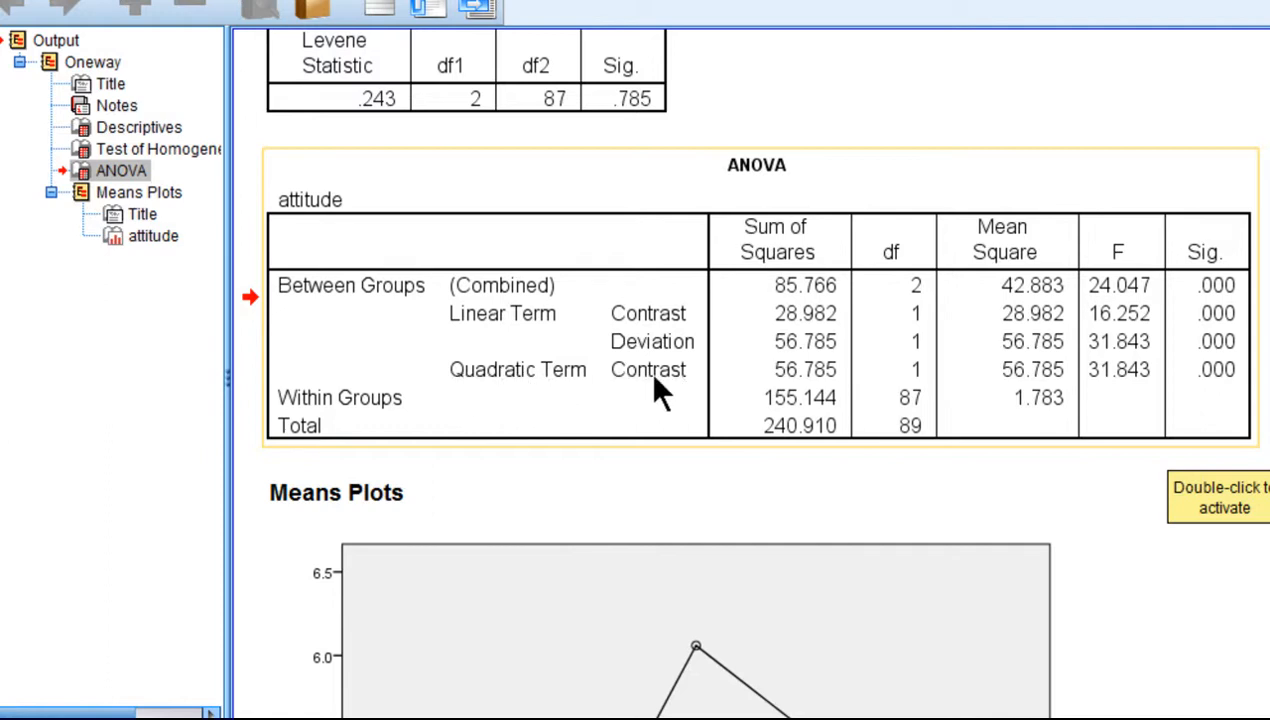
pyautogui.moveTo(1104, 396)
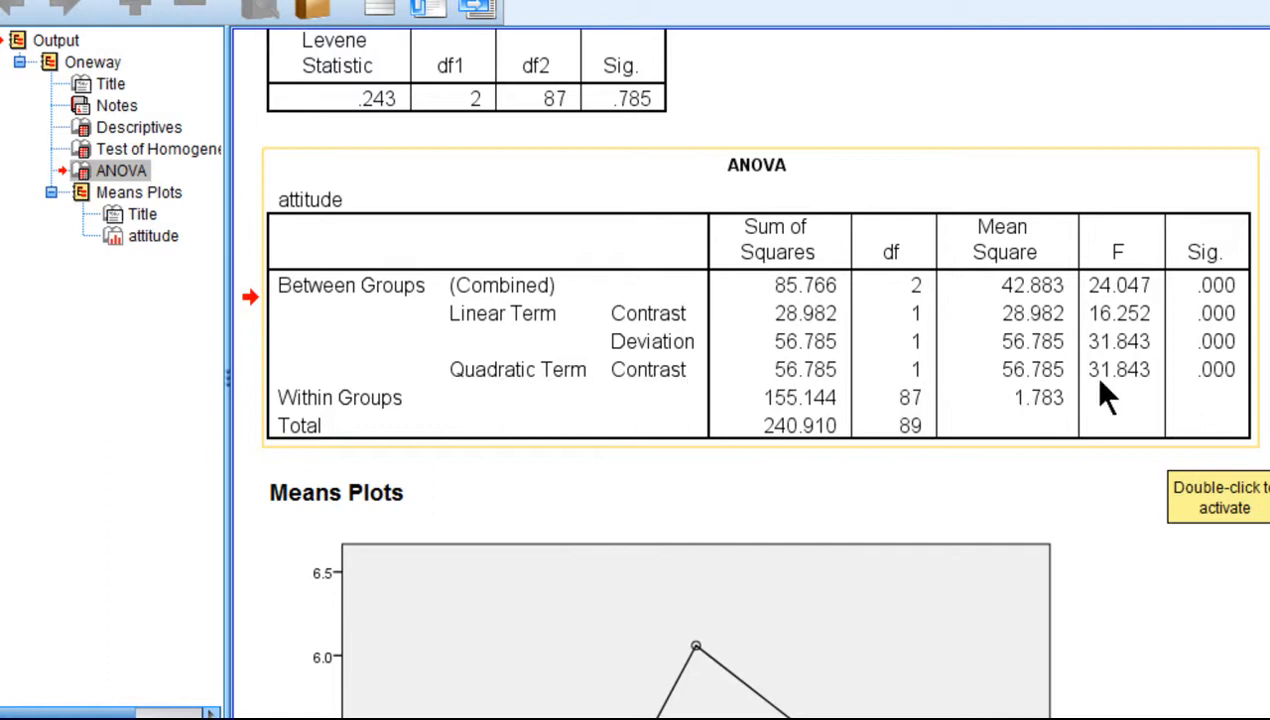
pyautogui.moveTo(1130, 400)
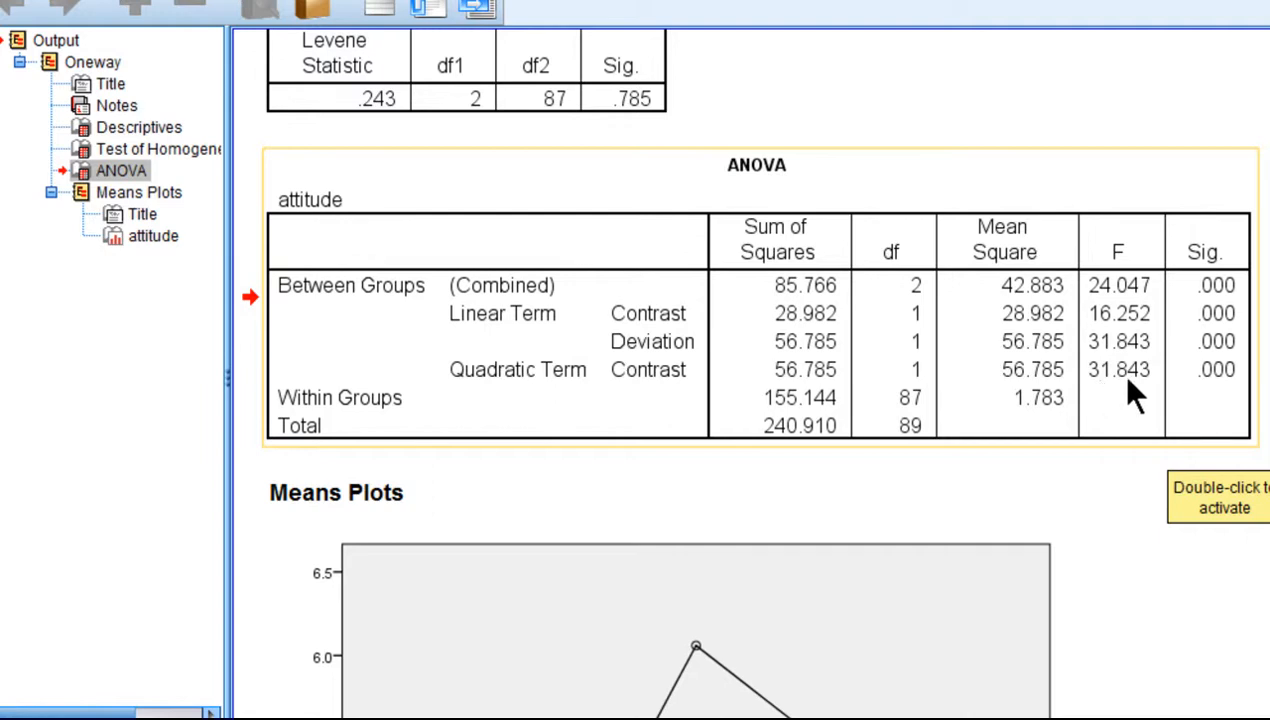
pyautogui.moveTo(1212, 398)
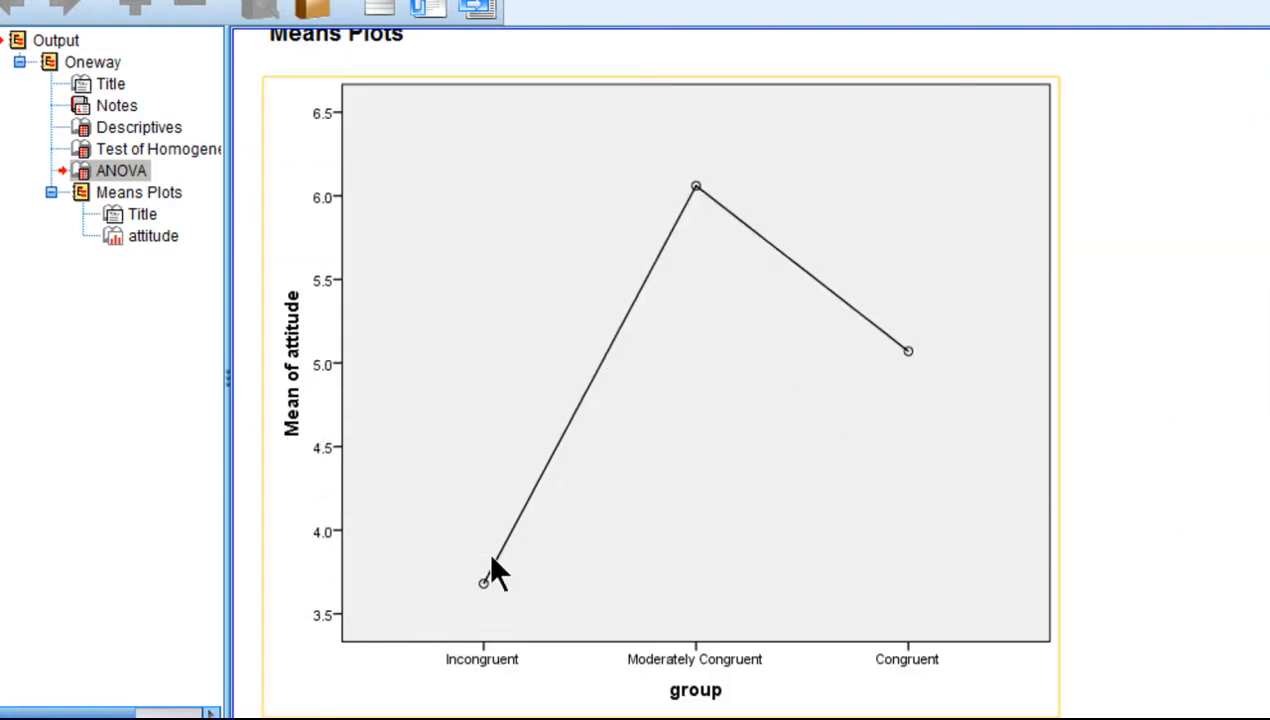
pyautogui.moveTo(650, 310)
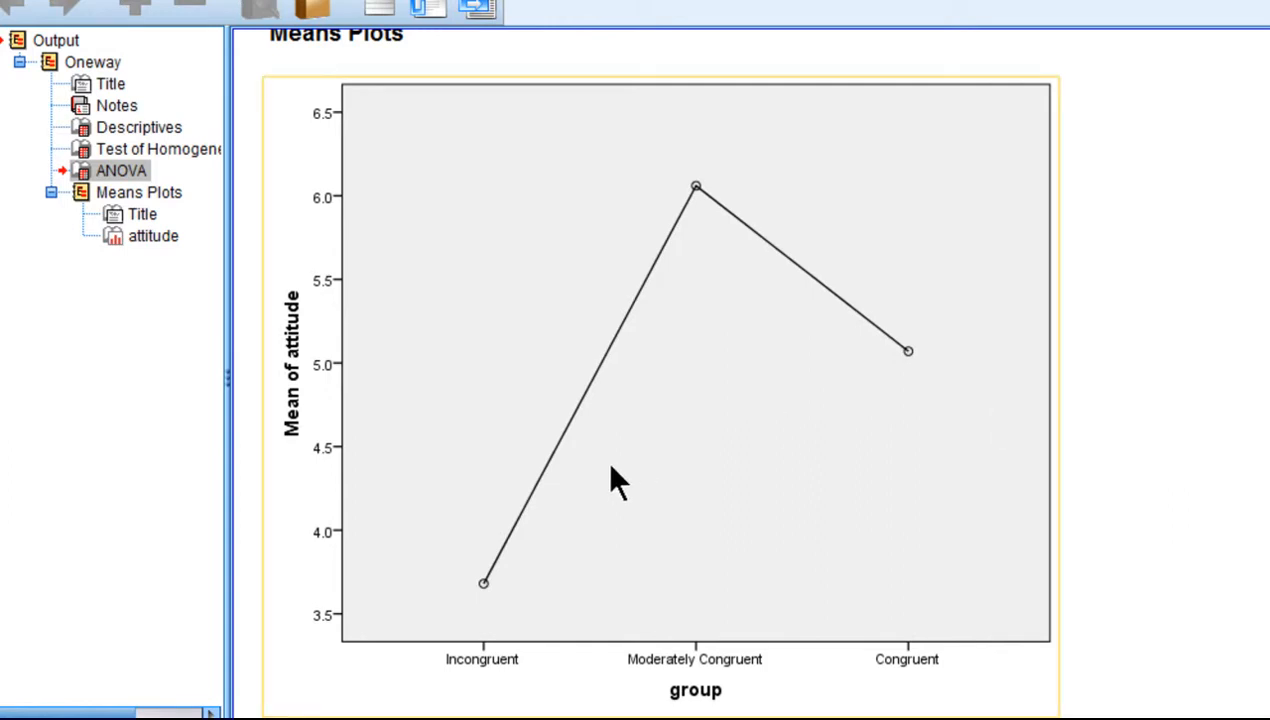
pyautogui.moveTo(578, 480)
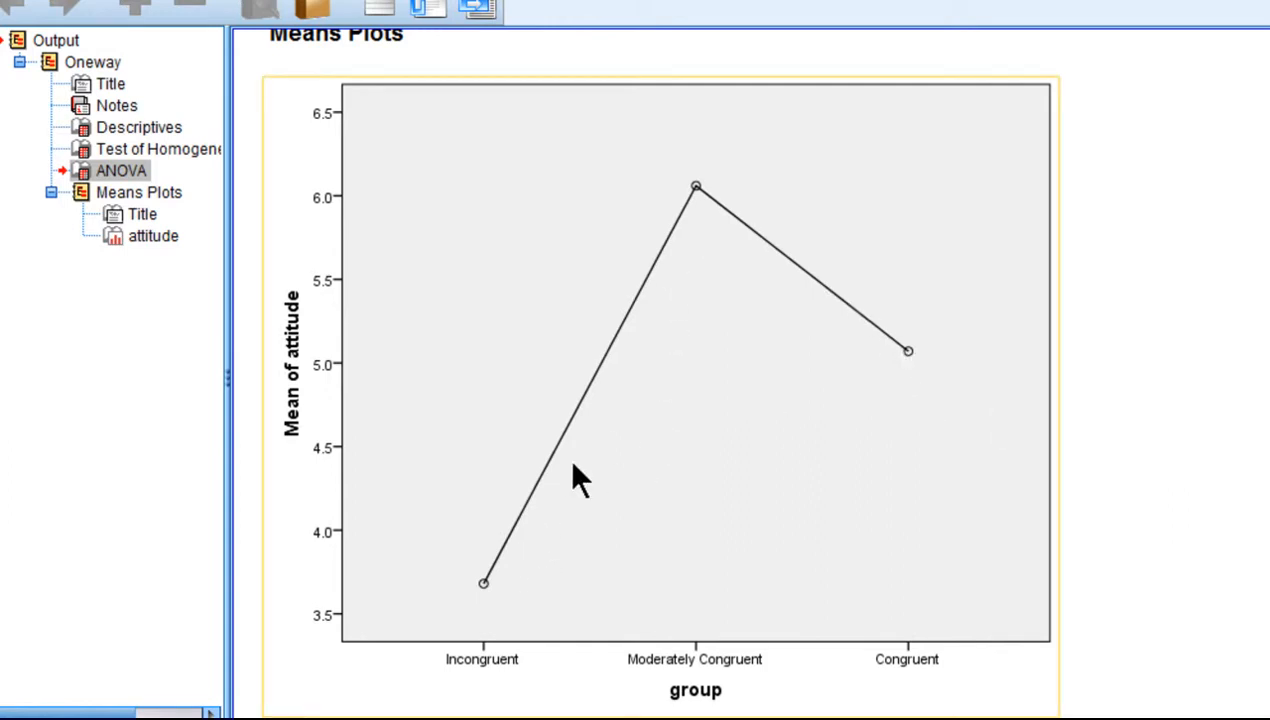
pyautogui.moveTo(570, 424)
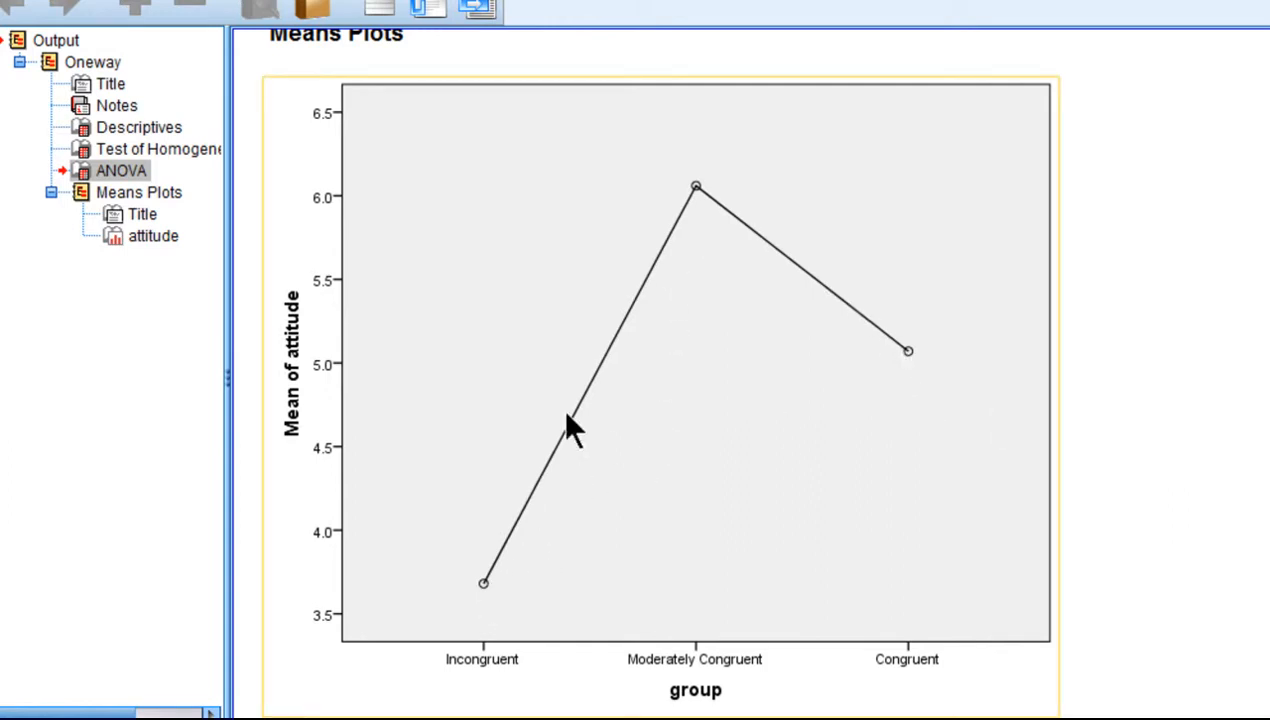
pyautogui.moveTo(916, 364)
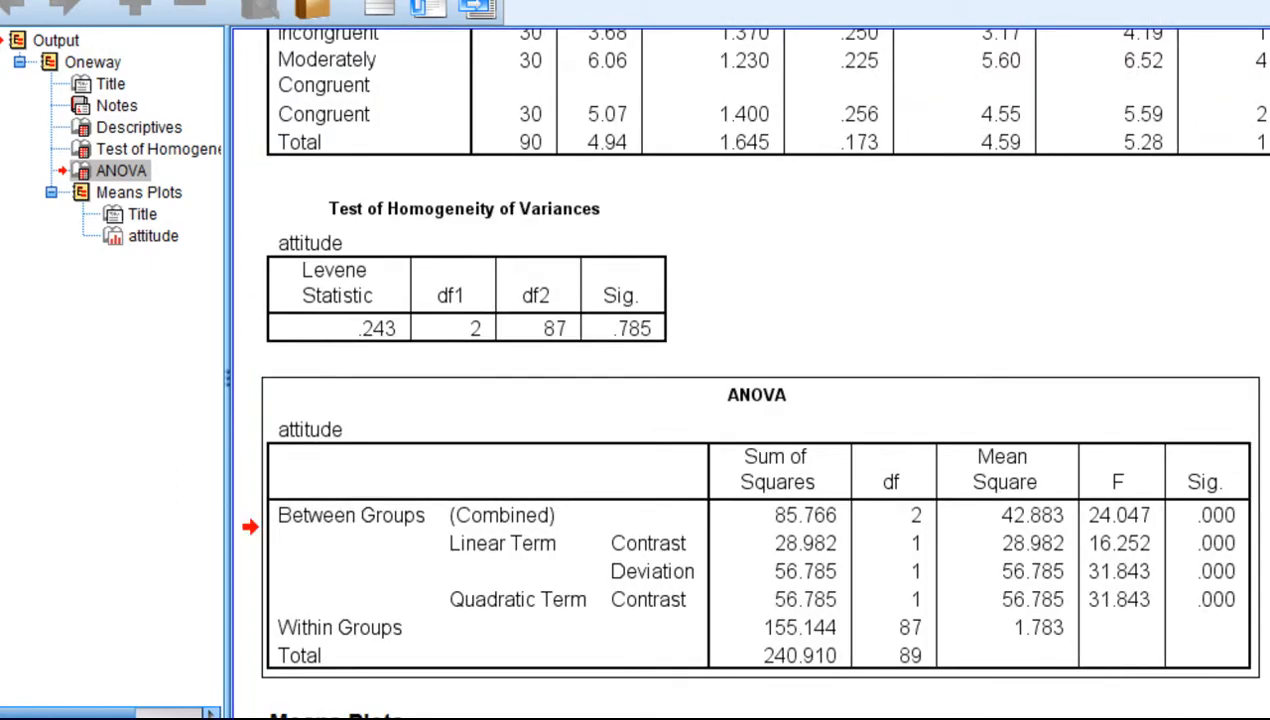
pyautogui.scroll(-3)
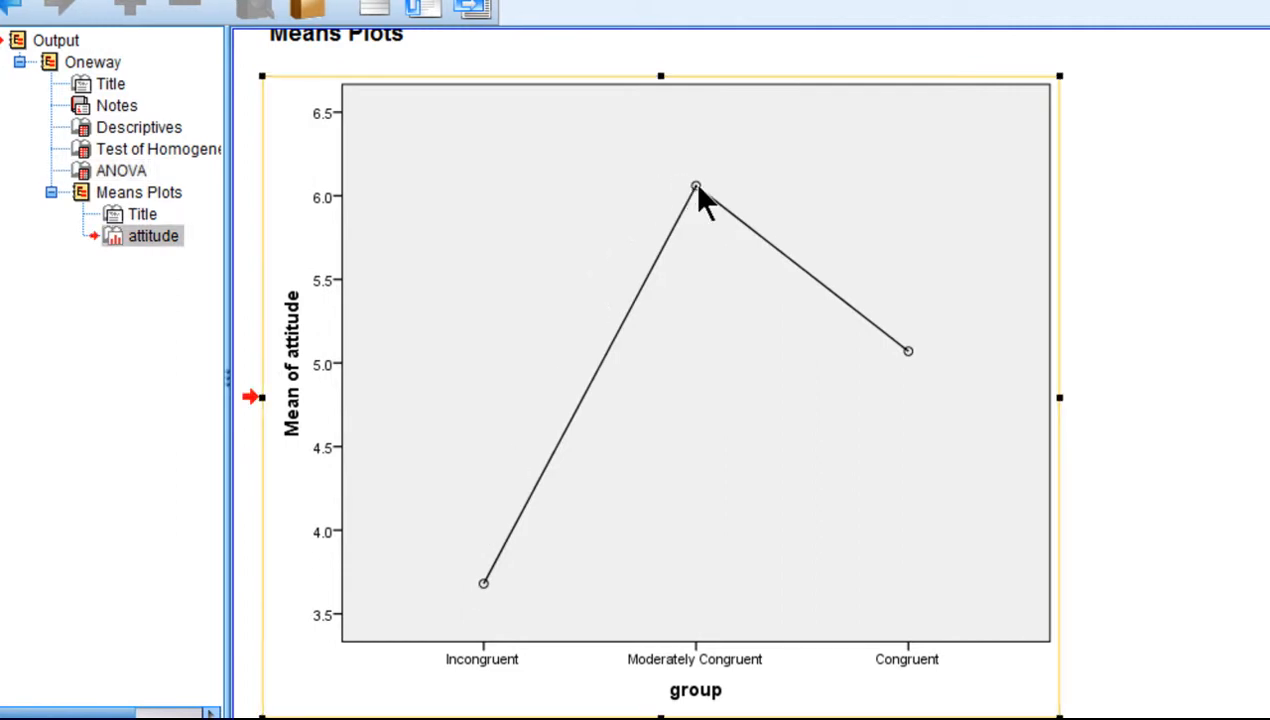
pyautogui.moveTo(500, 590)
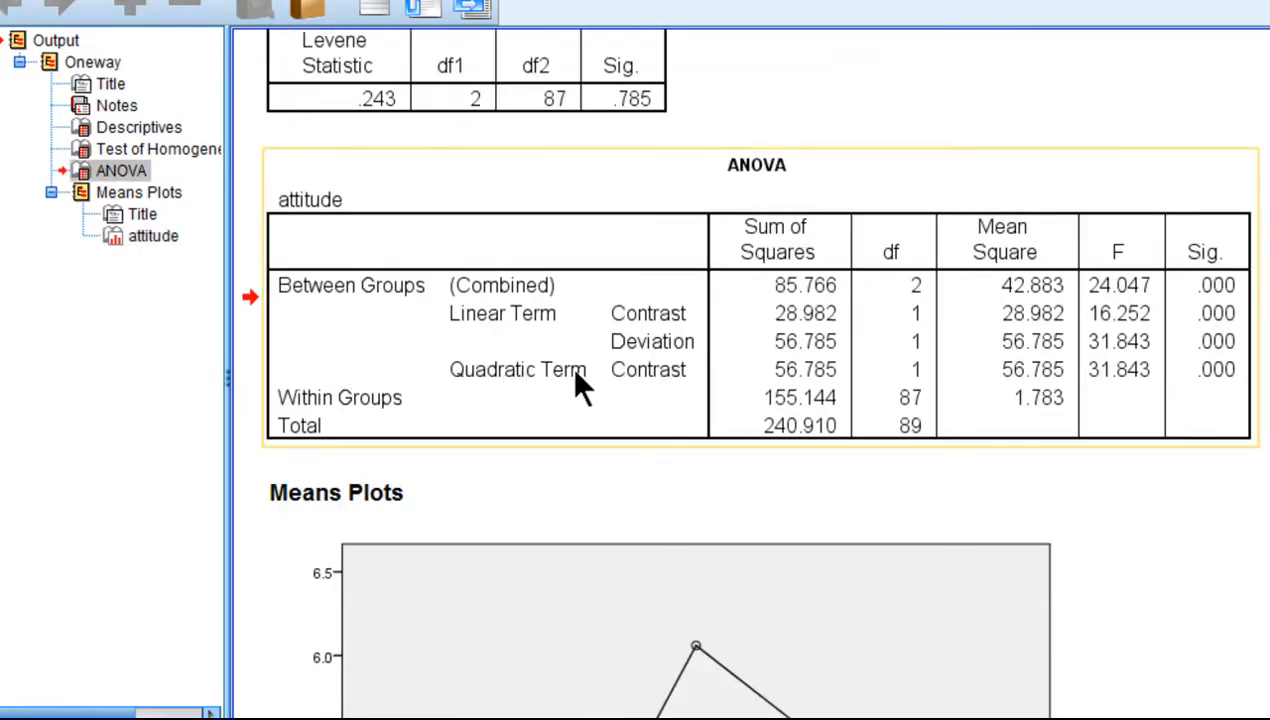
pyautogui.scroll(-3)
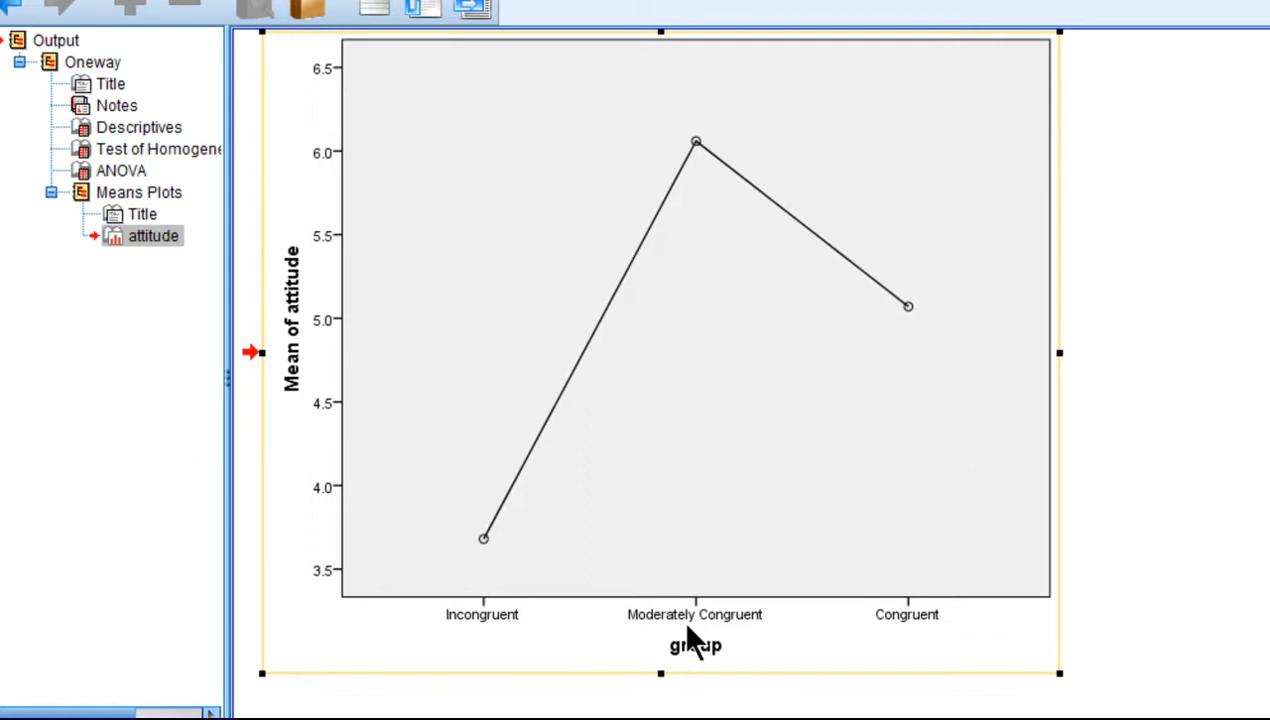
# Reopen the One-Way ANOVA dialog via Analyze > Compare Means, keeping attitude and group.
pyautogui.click(468, 58)
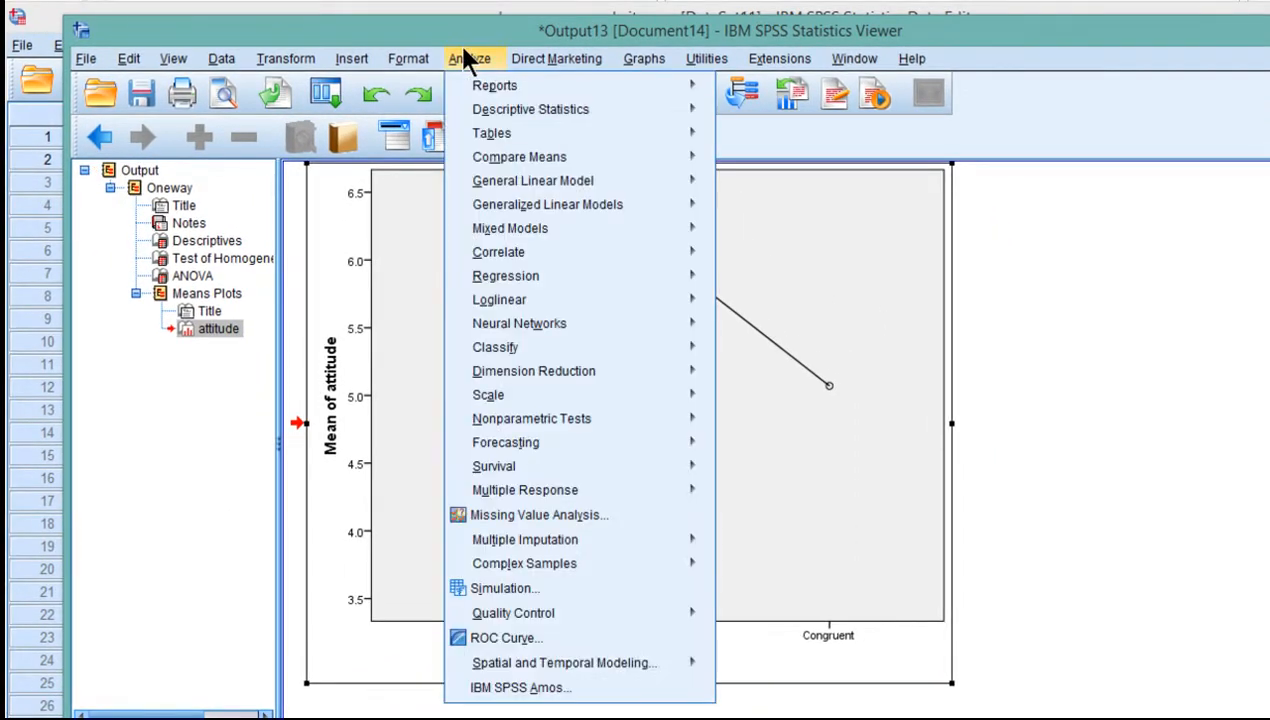
pyautogui.moveTo(520, 156)
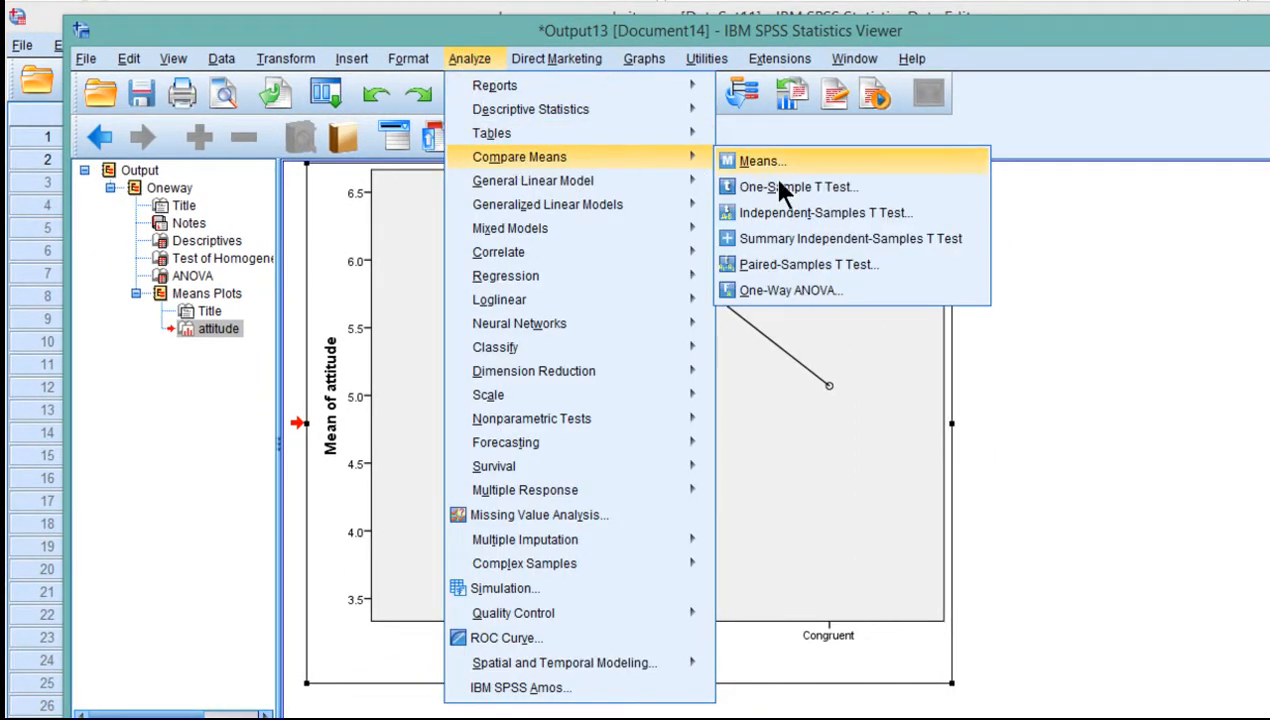
pyautogui.click(792, 290)
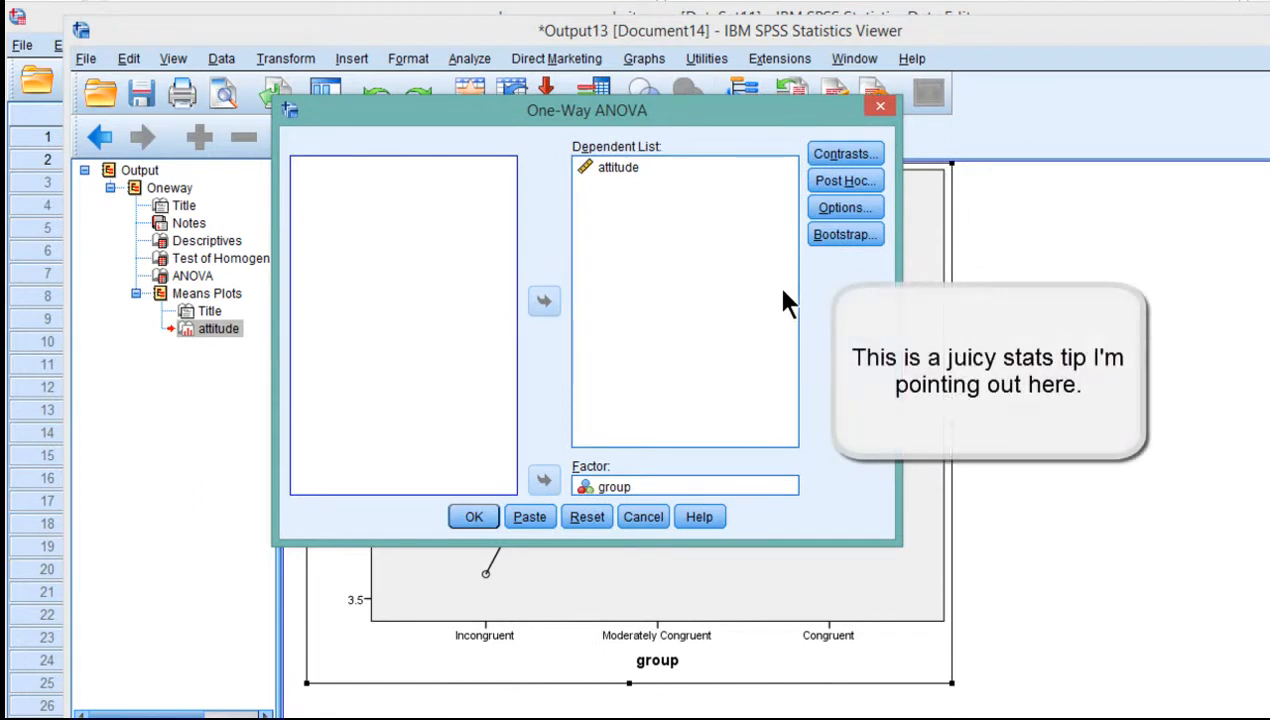
pyautogui.moveTo(850, 244)
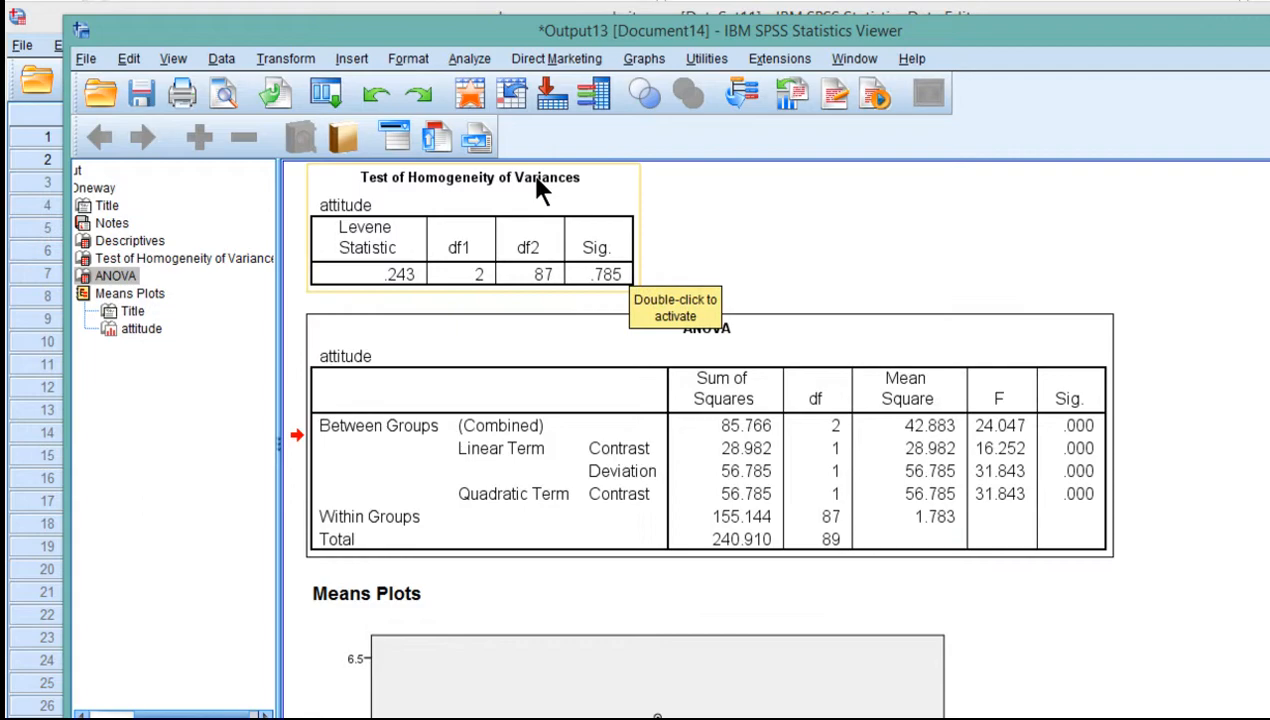
pyautogui.click(468, 58)
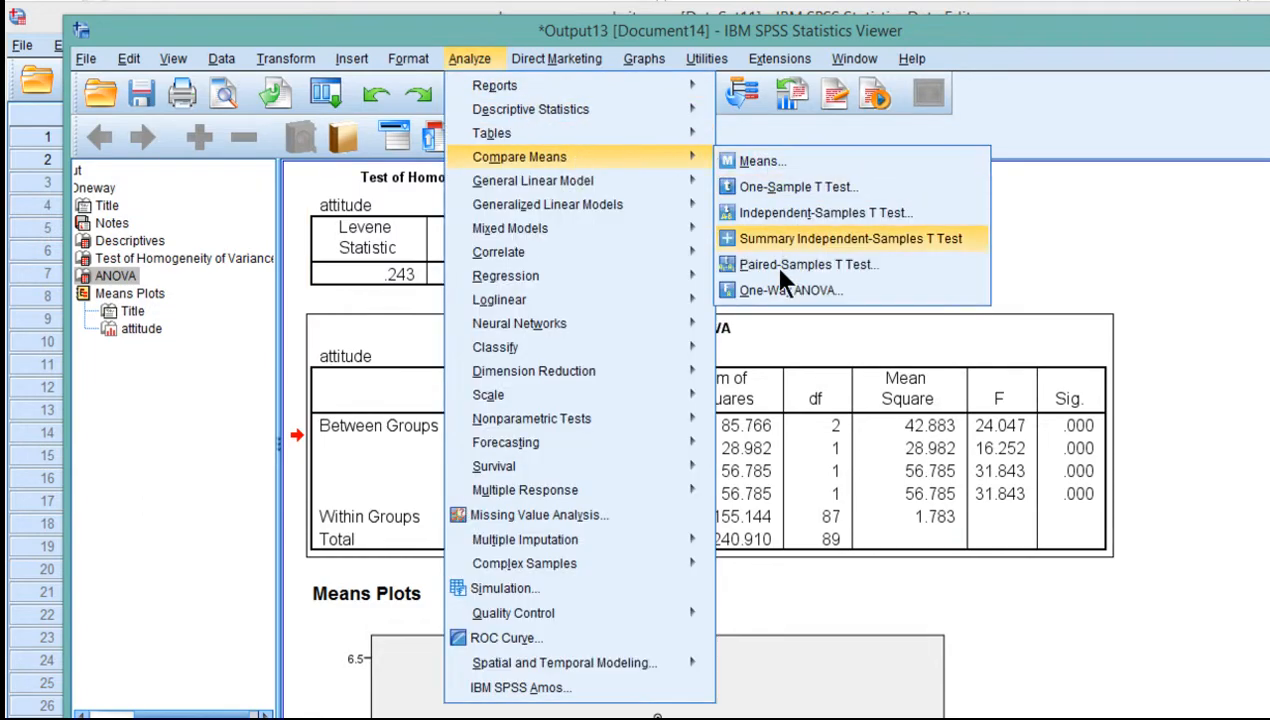
pyautogui.click(790, 290)
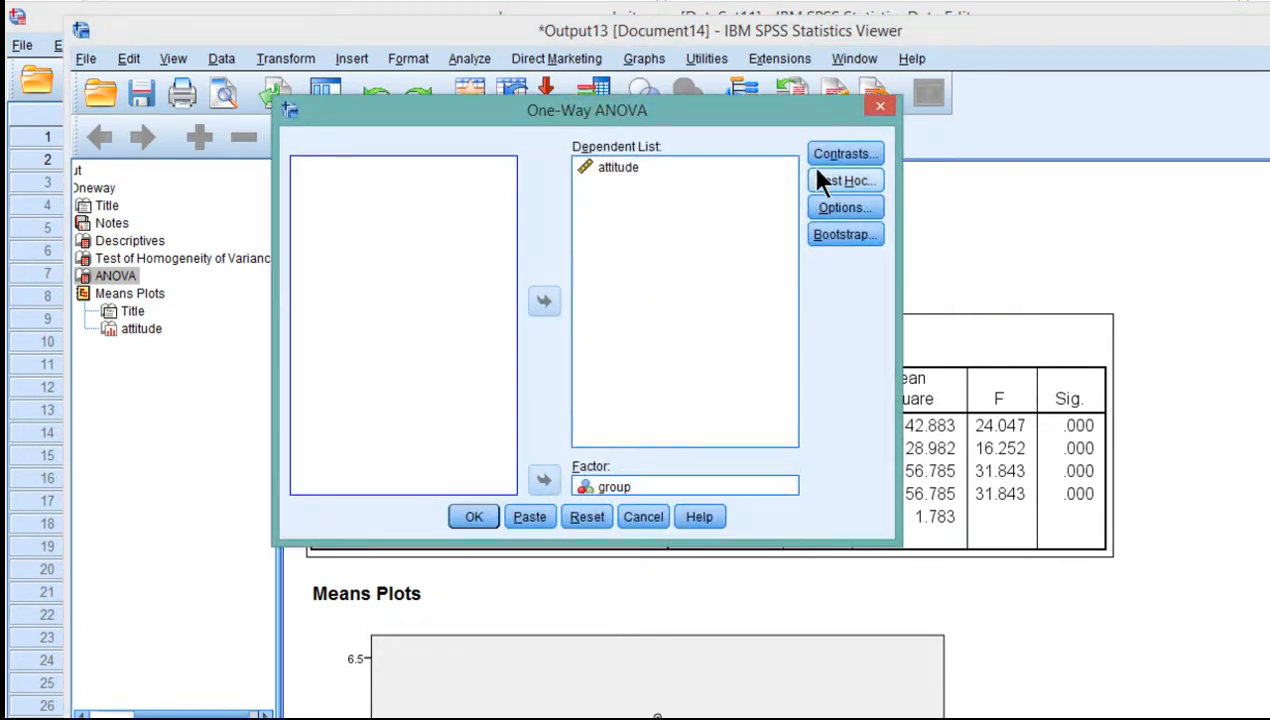
# Turn off the polynomial contrast and add custom coefficients -1, 2, -1 for the three groups.
pyautogui.click(844, 152)
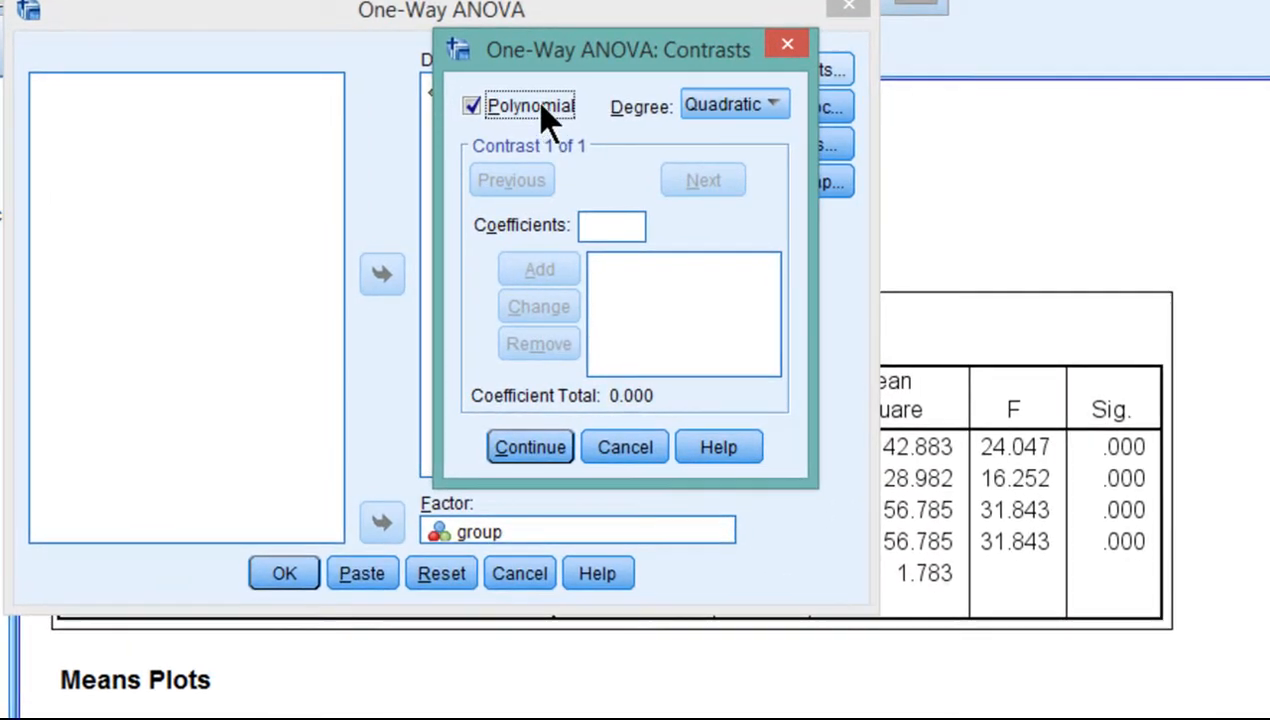
pyautogui.click(470, 106)
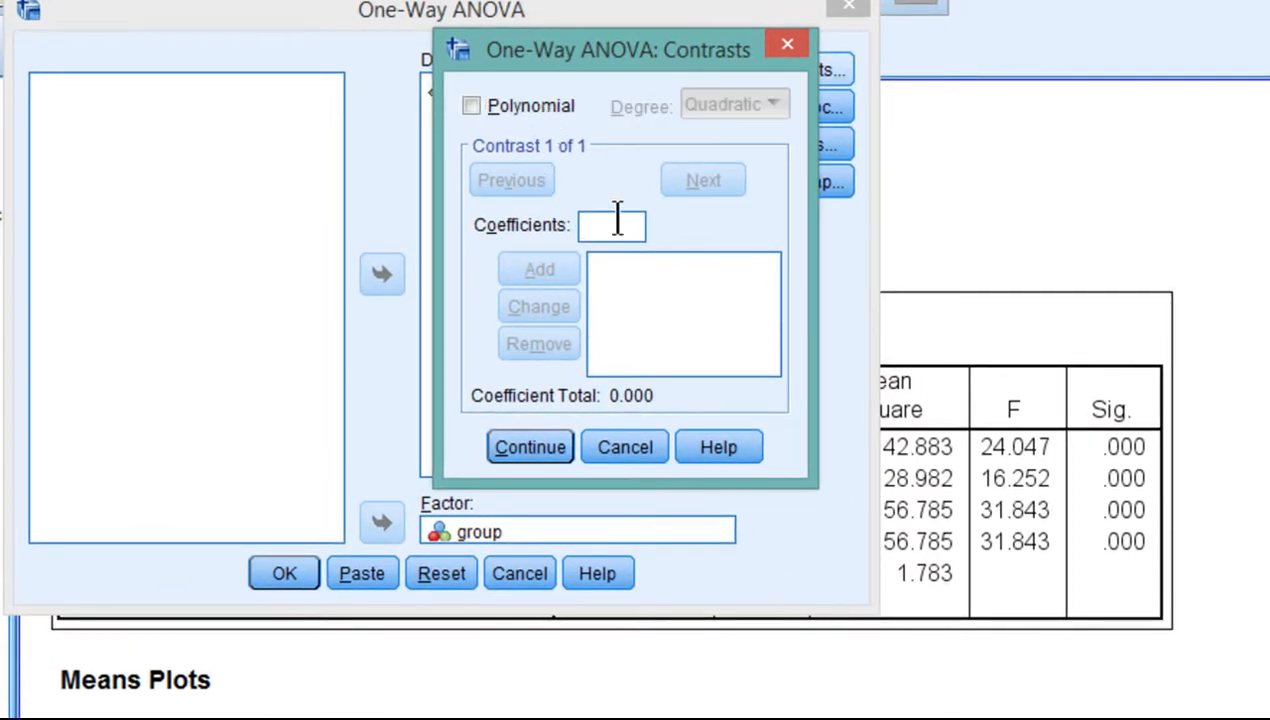
pyautogui.write('-1')
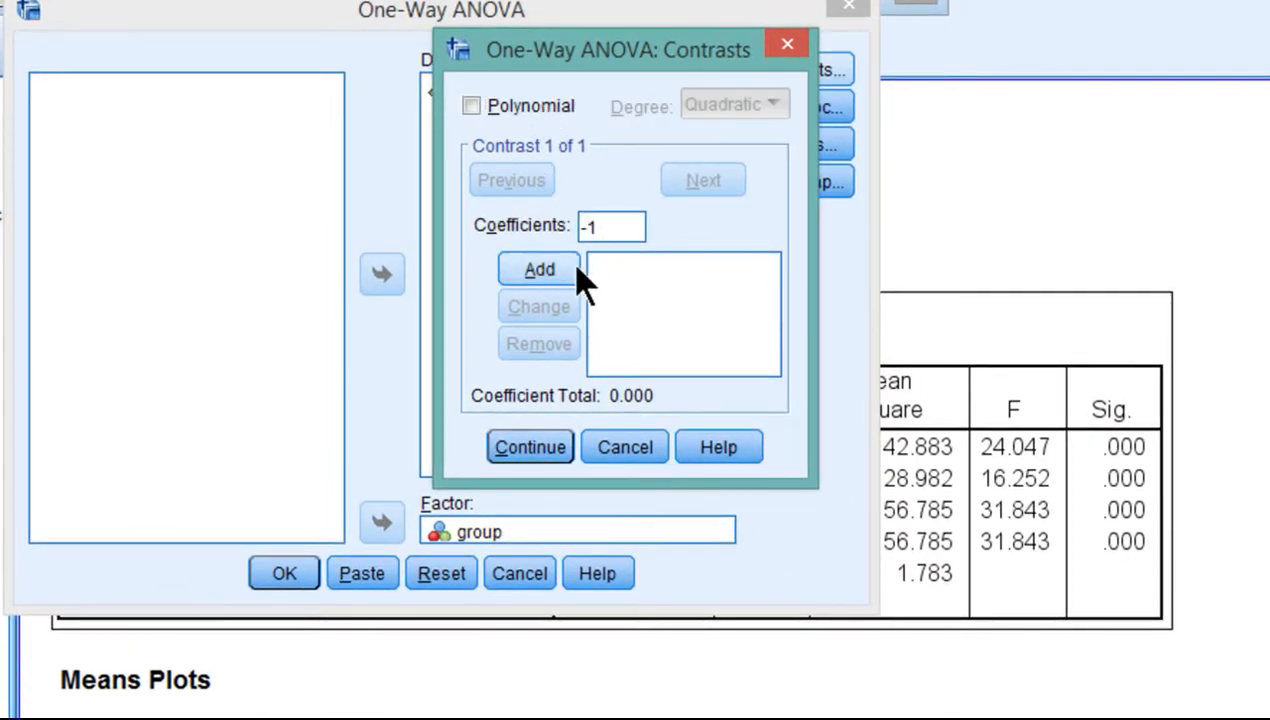
pyautogui.click(540, 268)
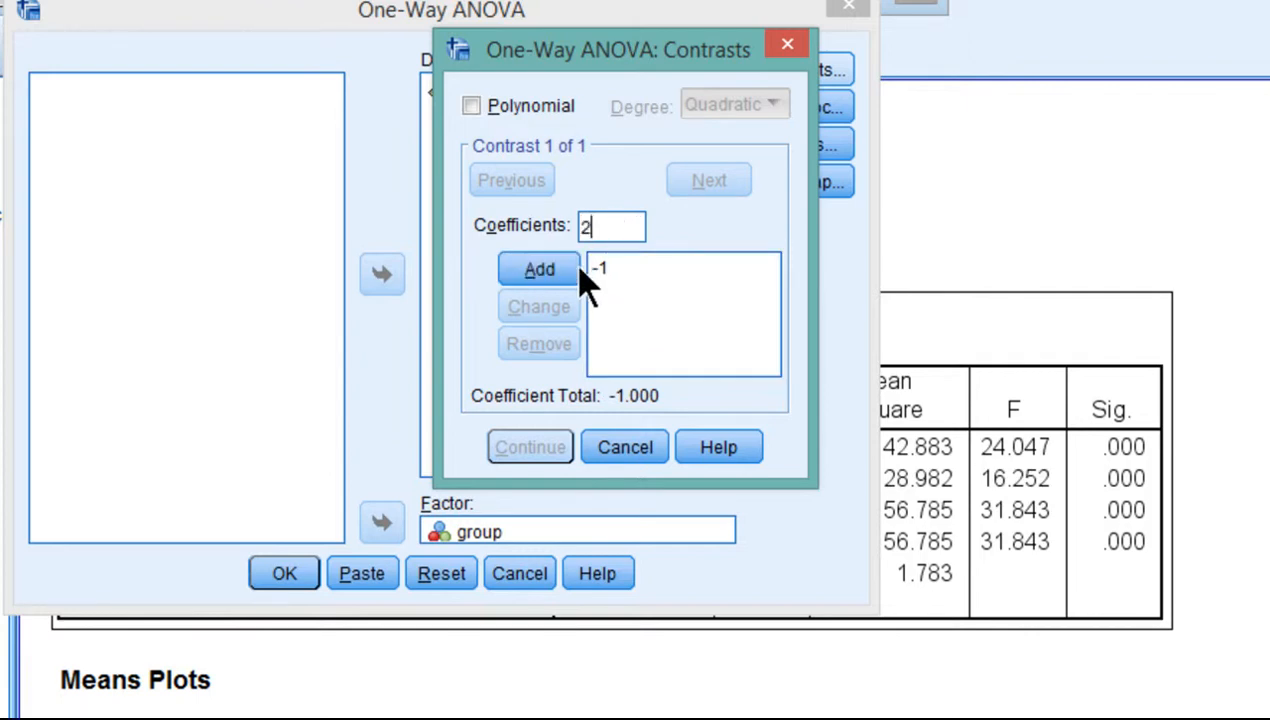
pyautogui.click(540, 268)
pyautogui.write('-1')
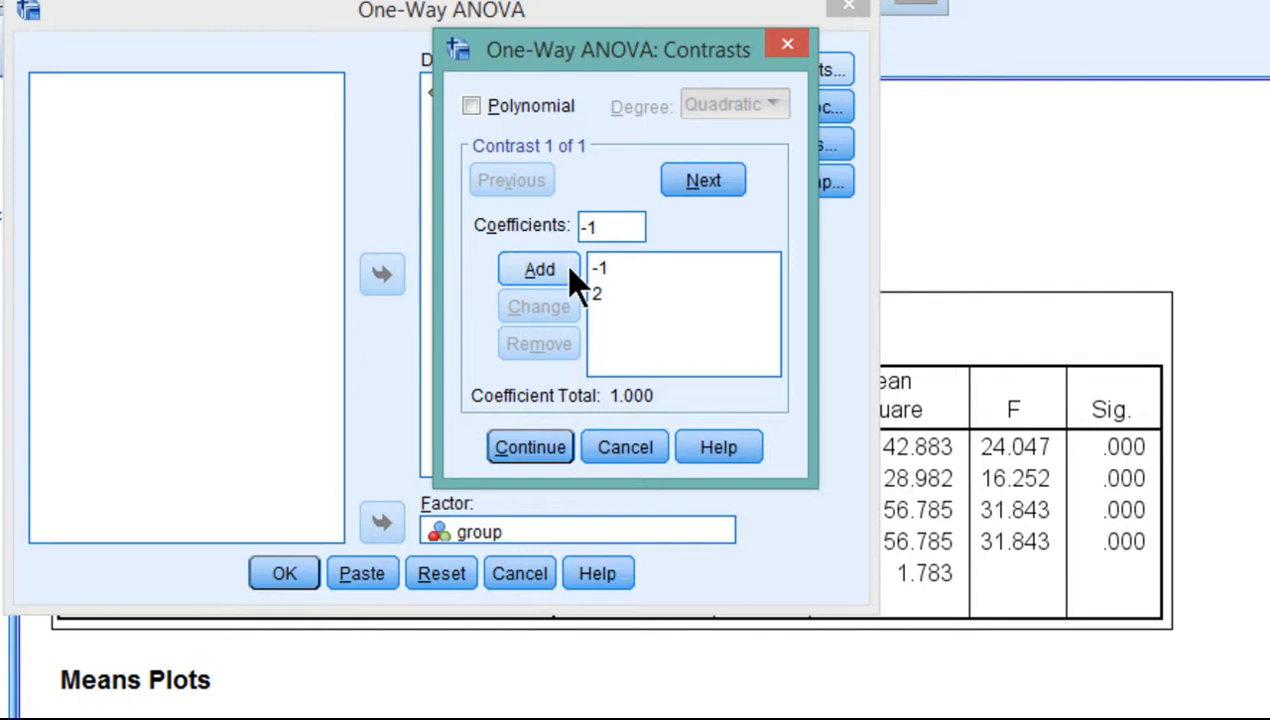
pyautogui.click(540, 268)
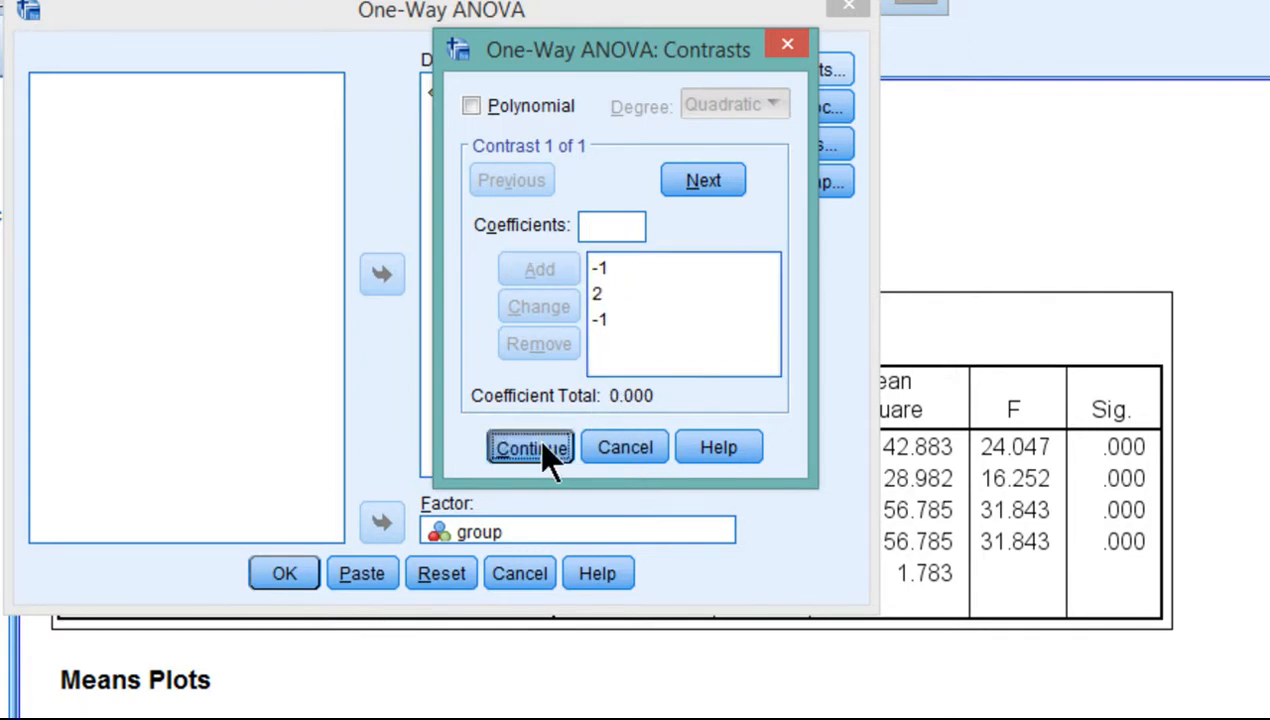
pyautogui.click(530, 448)
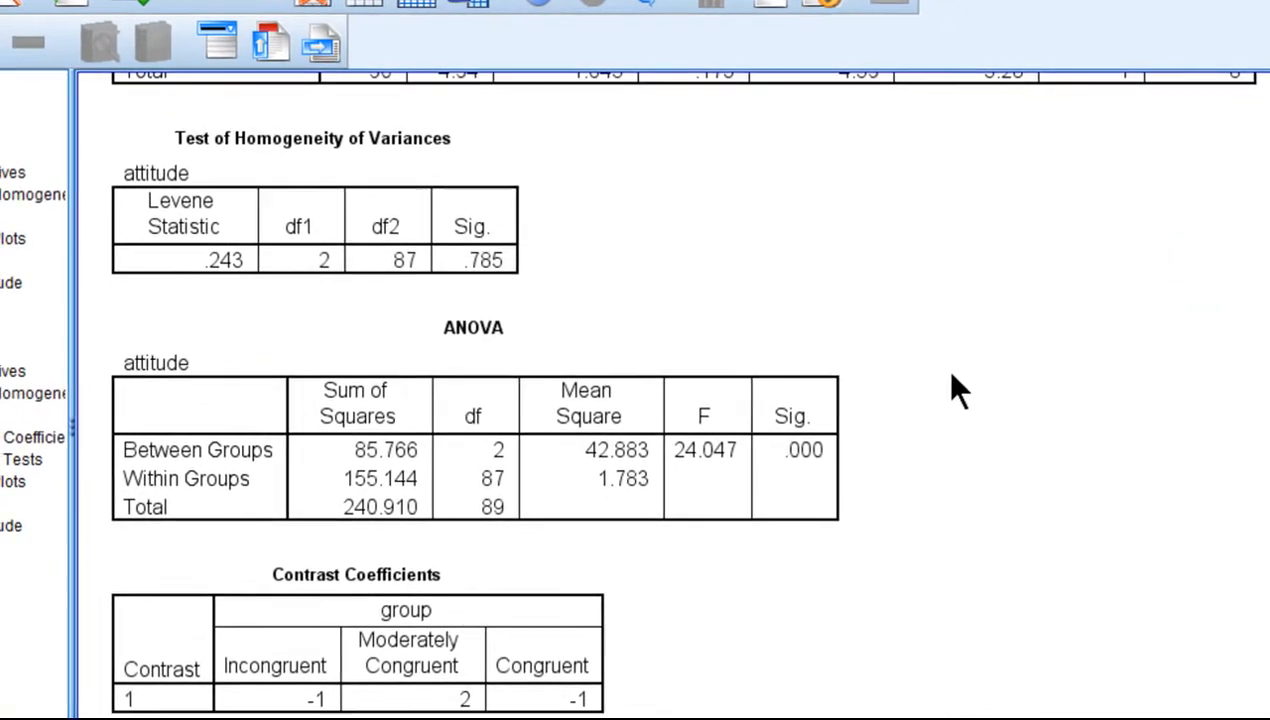
# Scroll the output to the Contrast Tests table and select it for inspection.
pyautogui.scroll(-3)
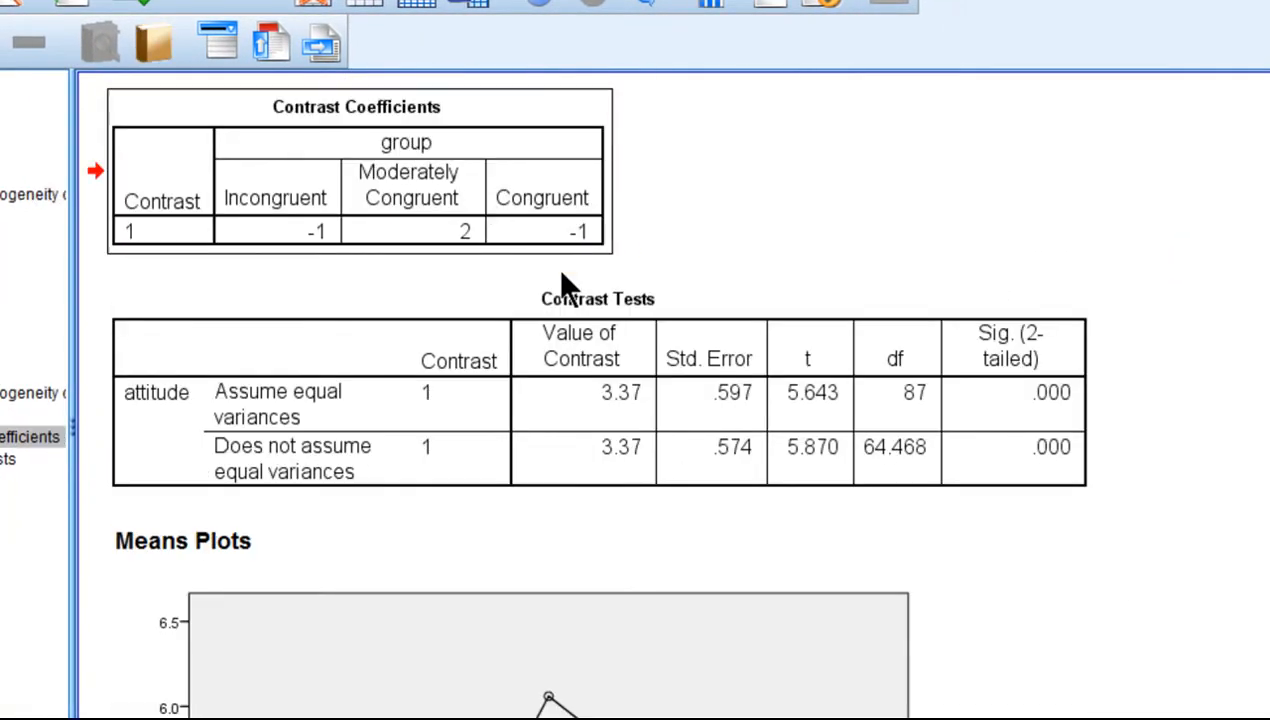
pyautogui.click(844, 400)
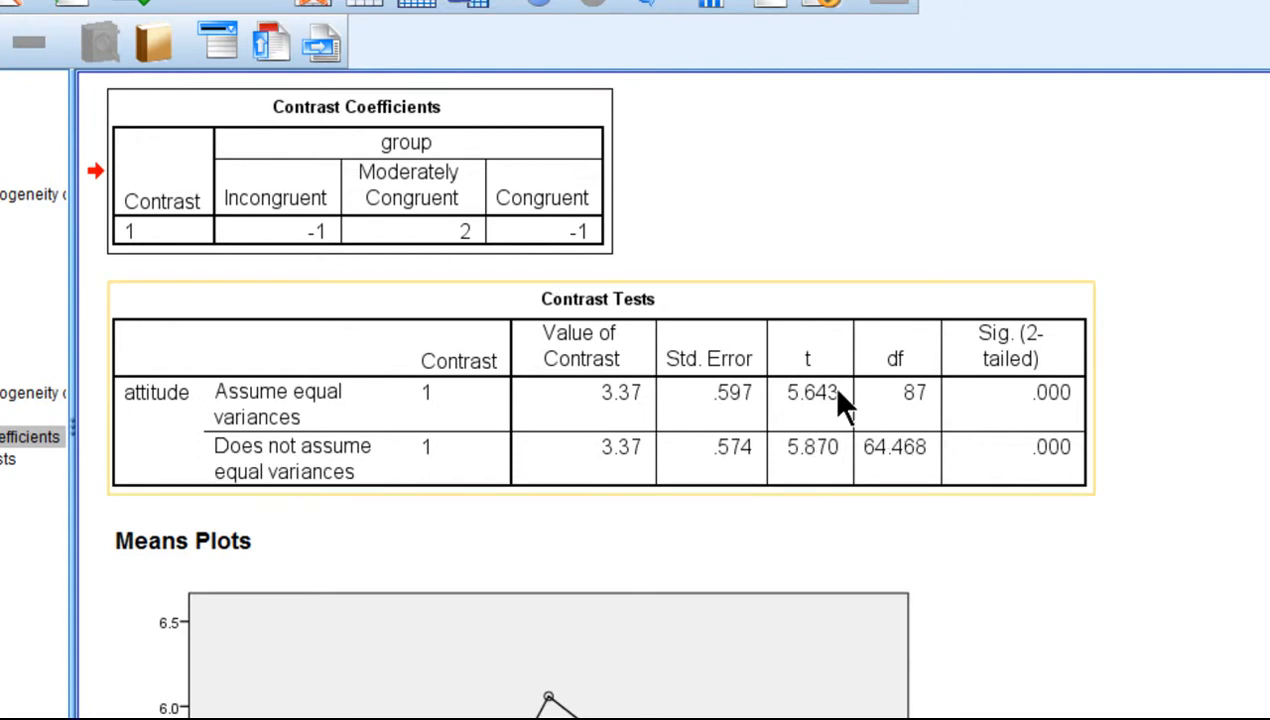
pyautogui.moveTo(820, 400)
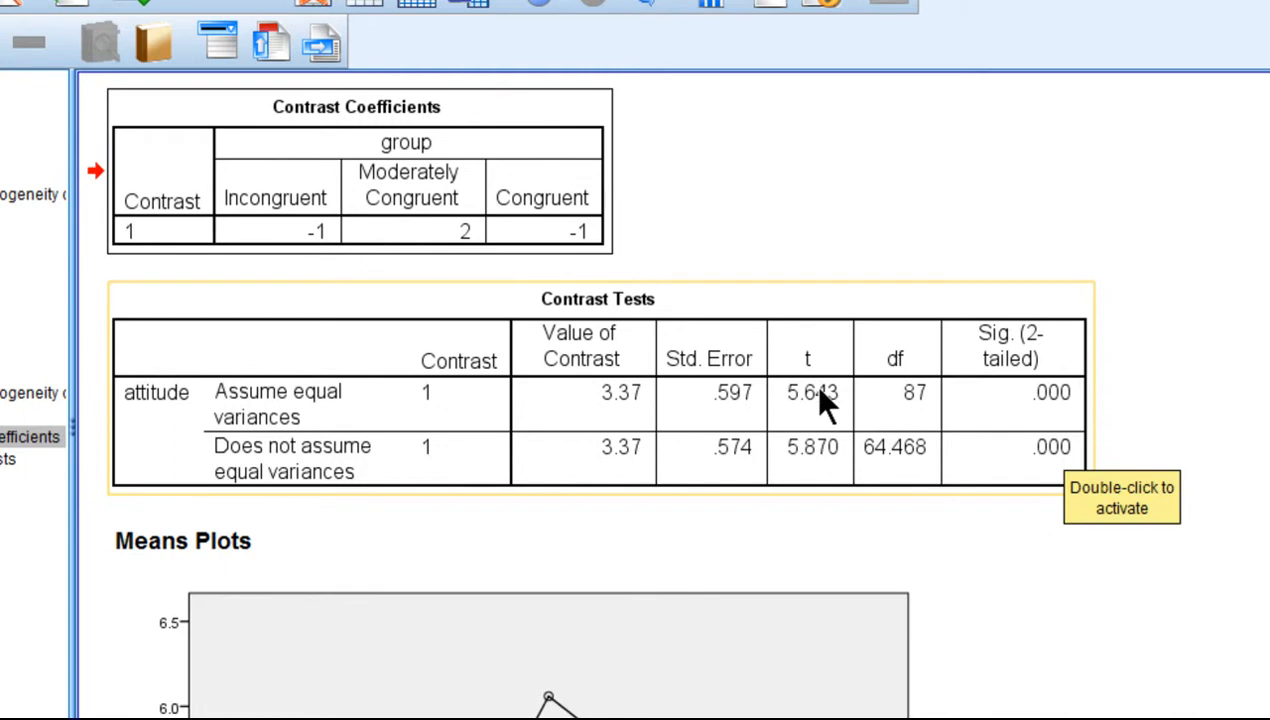
pyautogui.moveTo(276, 476)
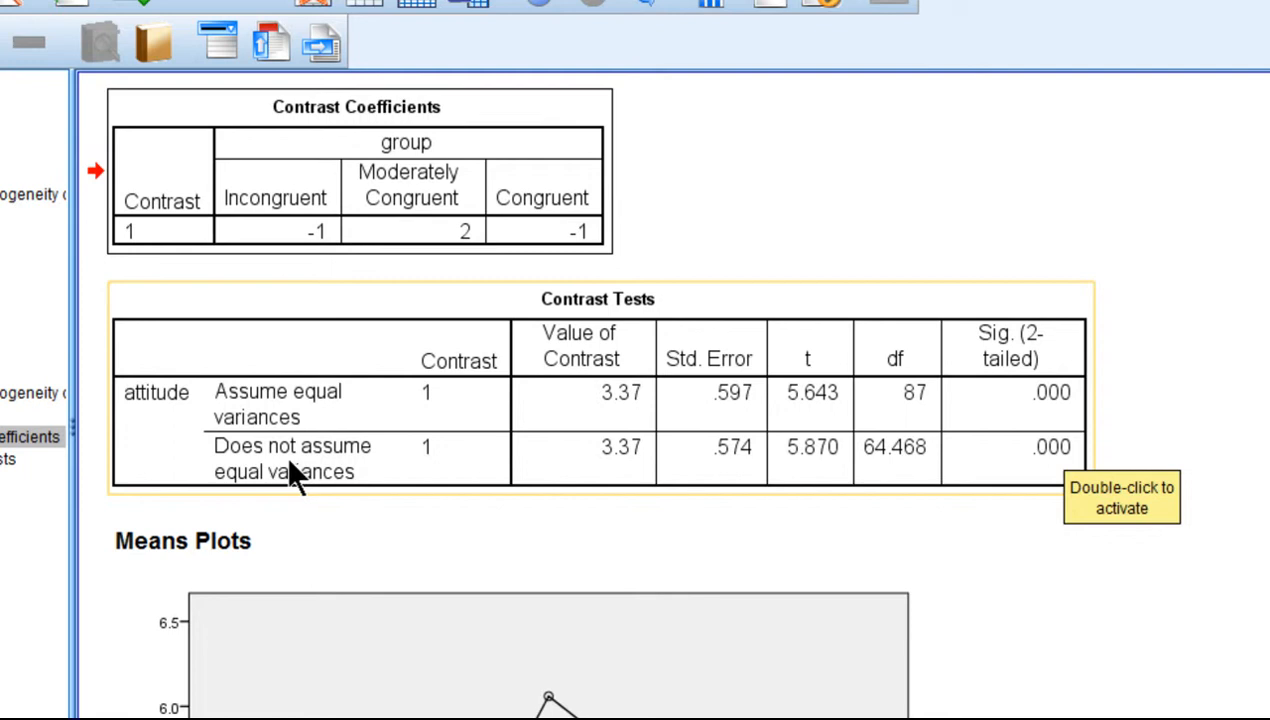
pyautogui.moveTo(300, 456)
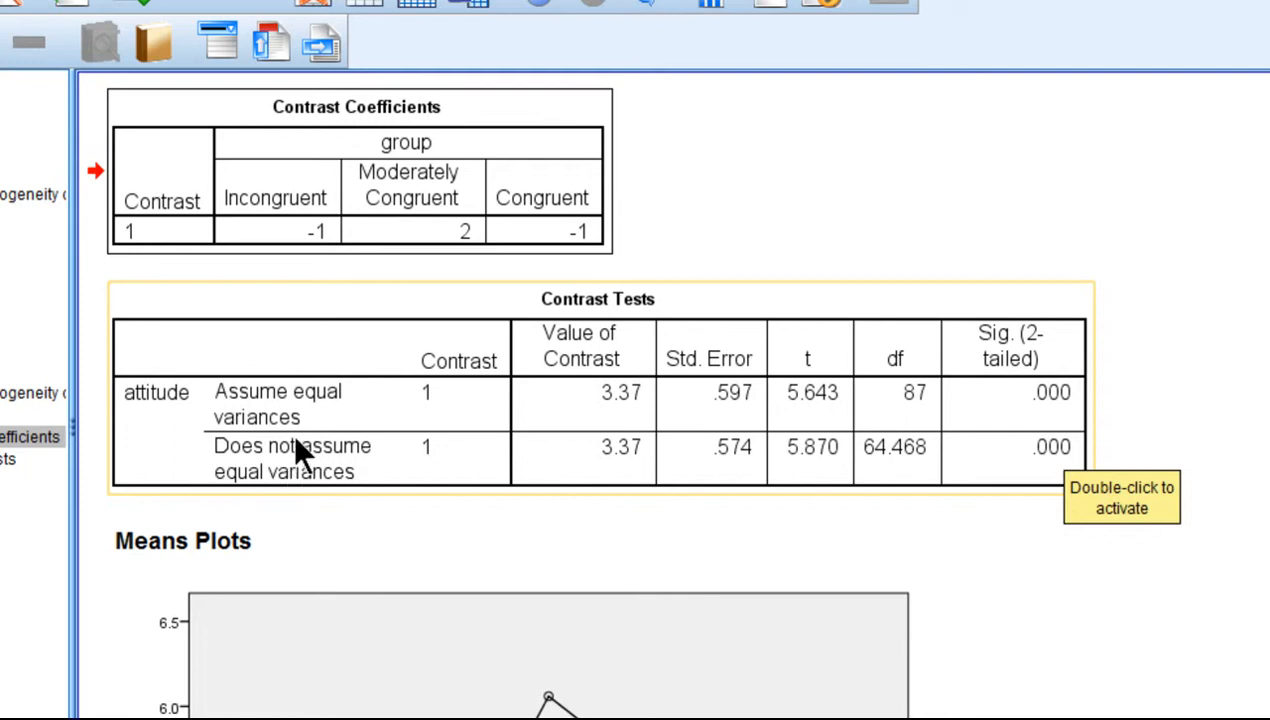
pyautogui.moveTo(776, 500)
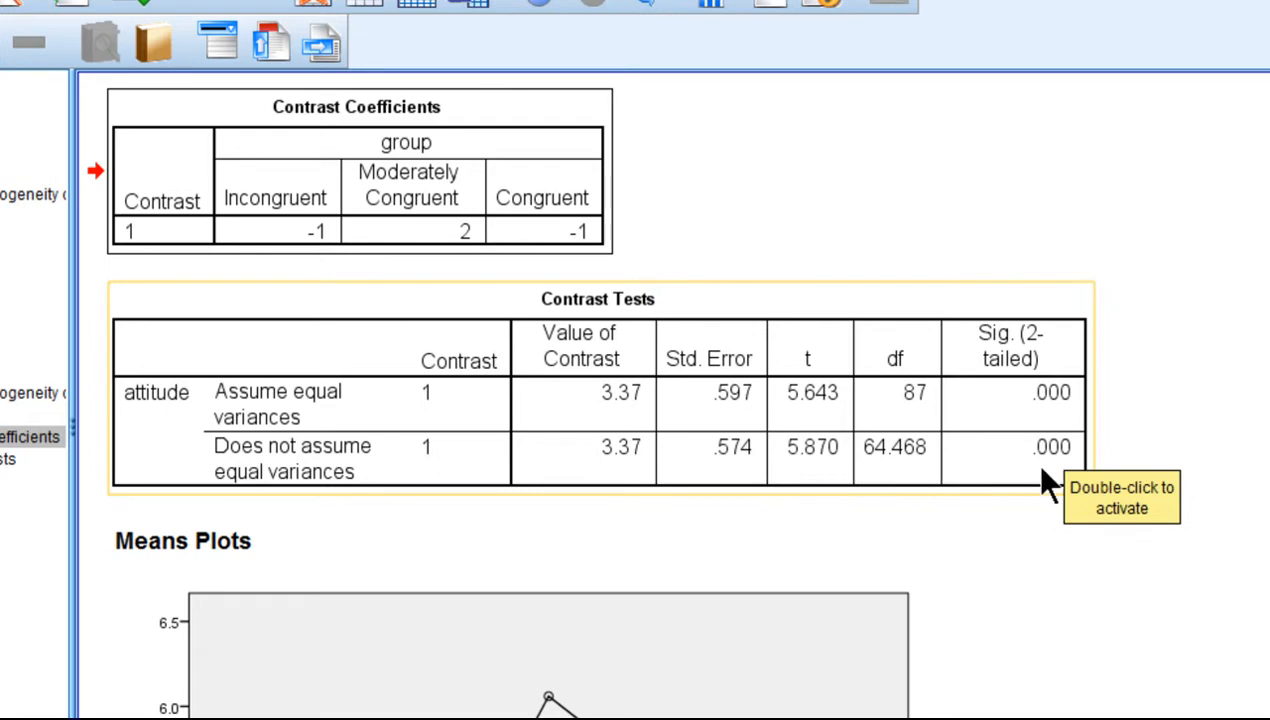
pyautogui.scroll(-3)
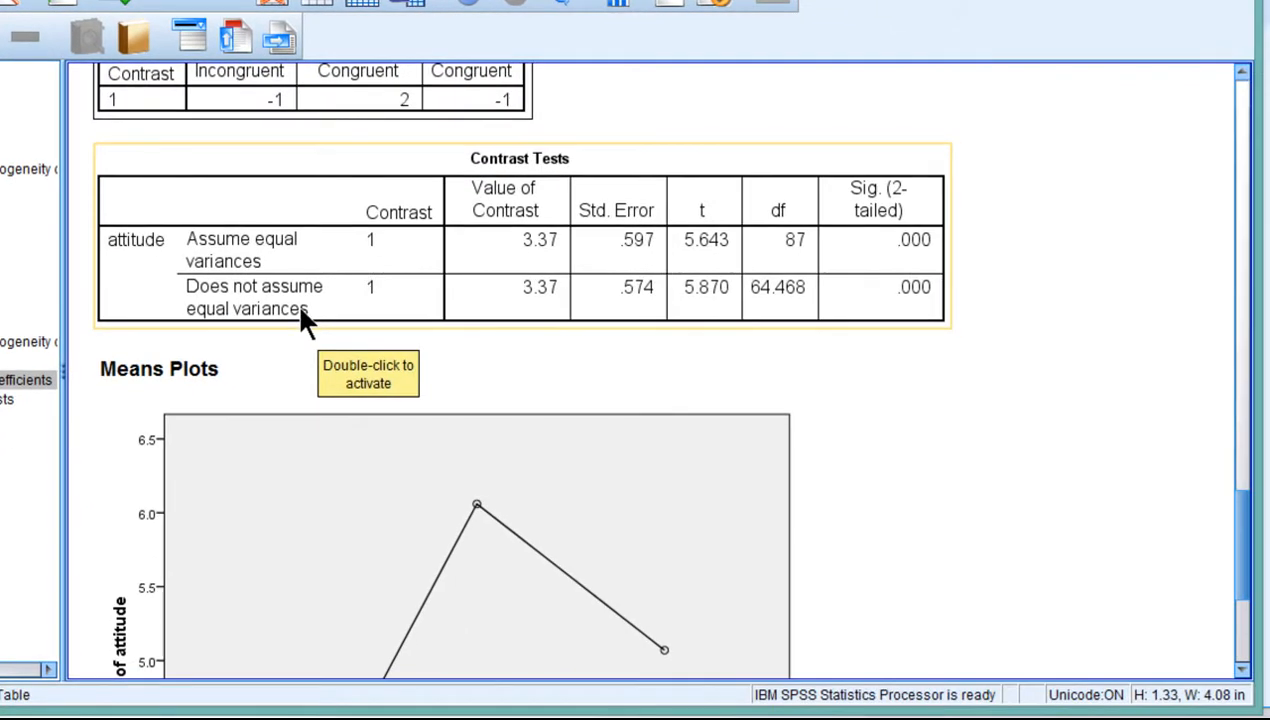
pyautogui.moveTo(932, 414)
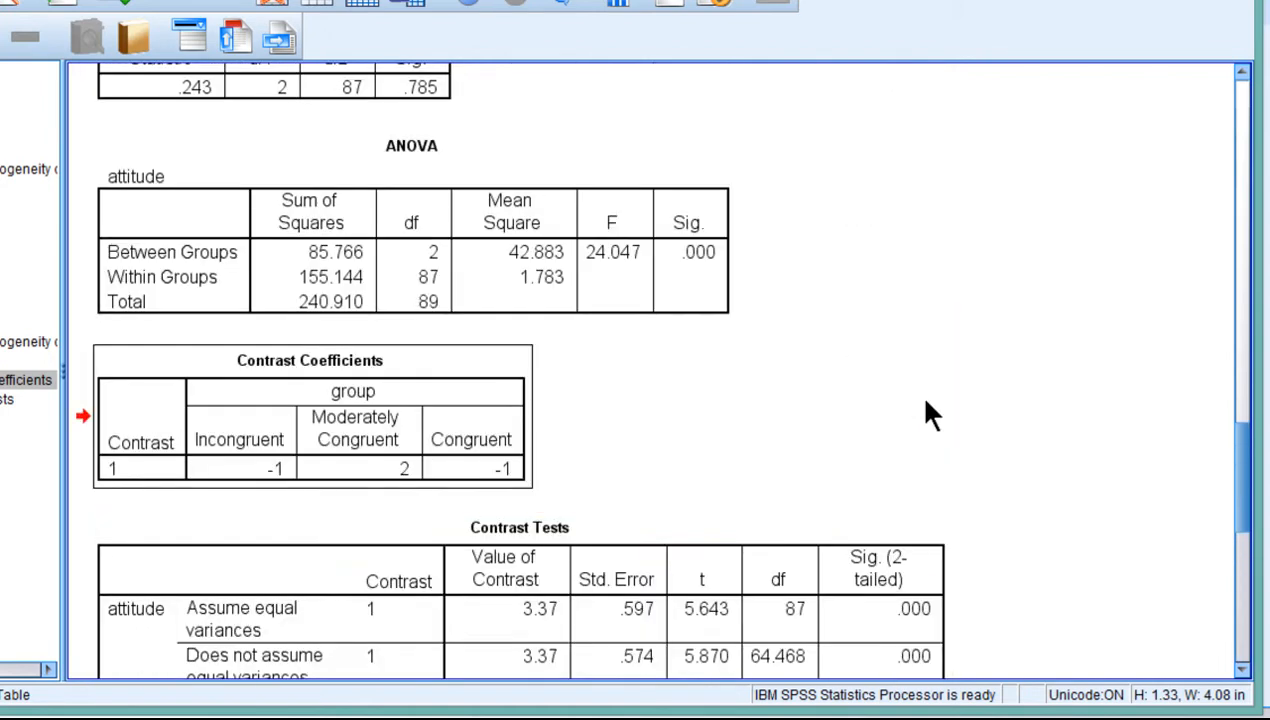
pyautogui.scroll(-3)
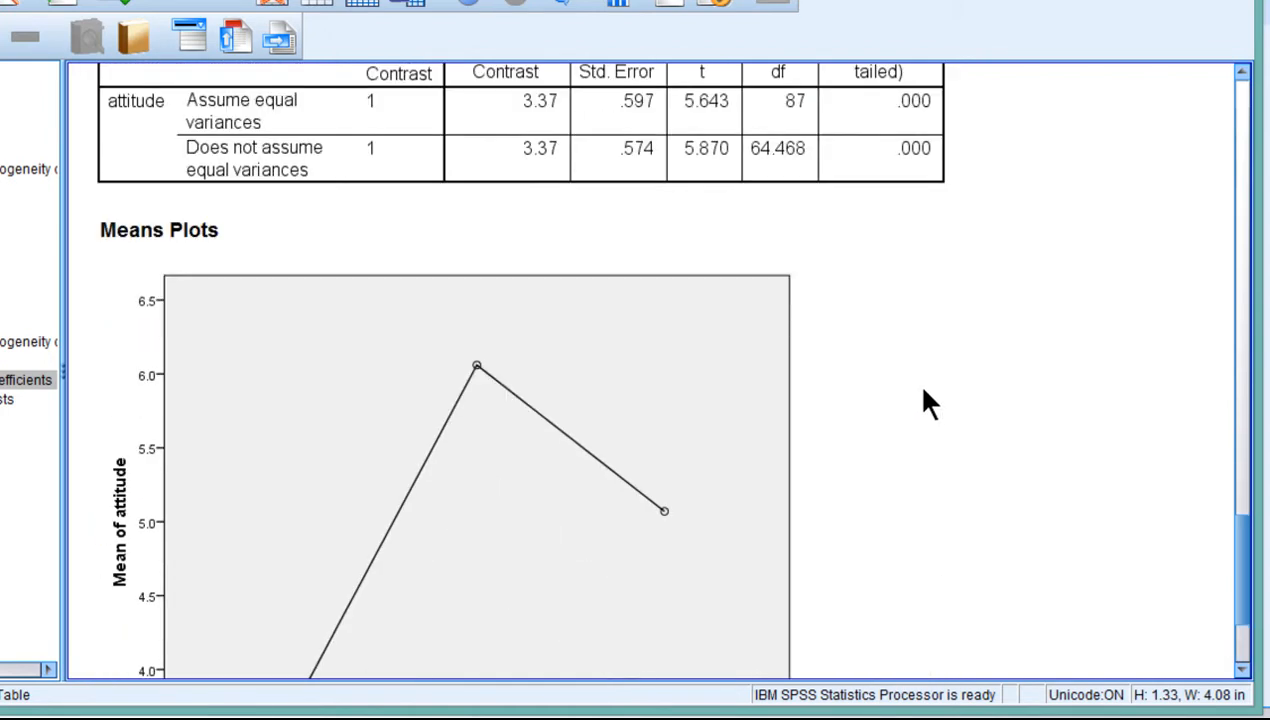
pyautogui.scroll(-3)
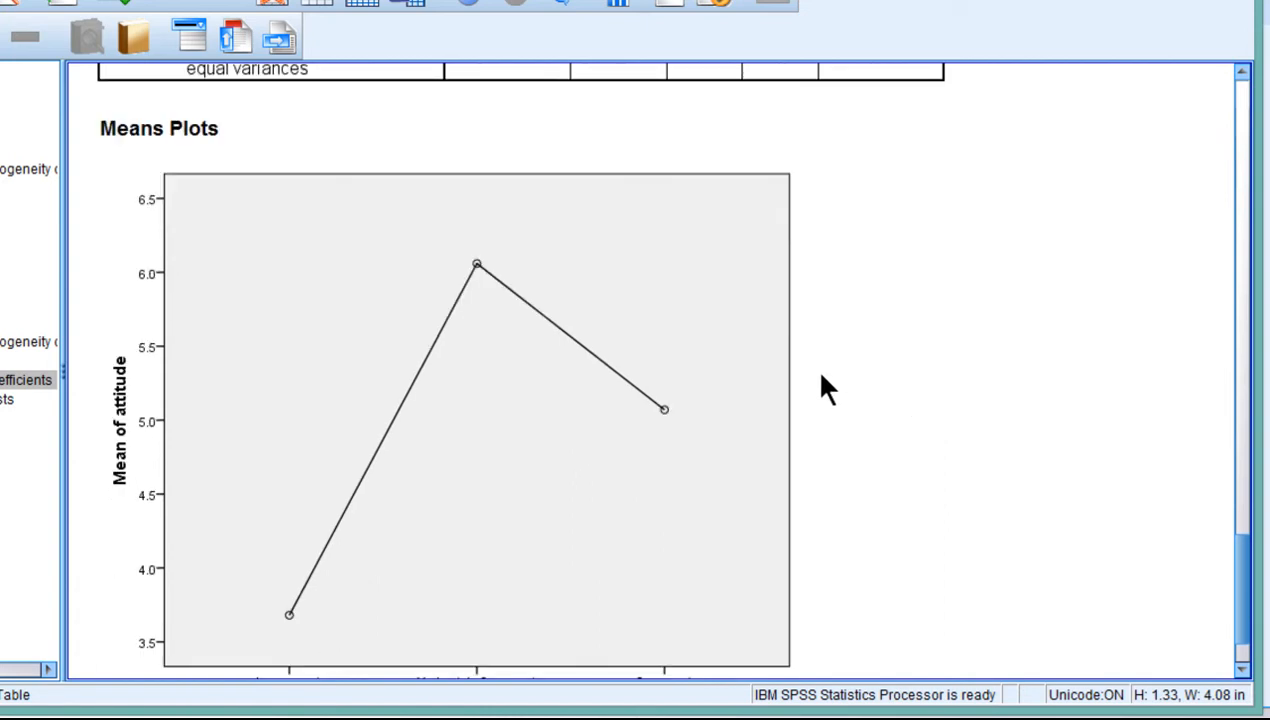
pyautogui.moveTo(836, 264)
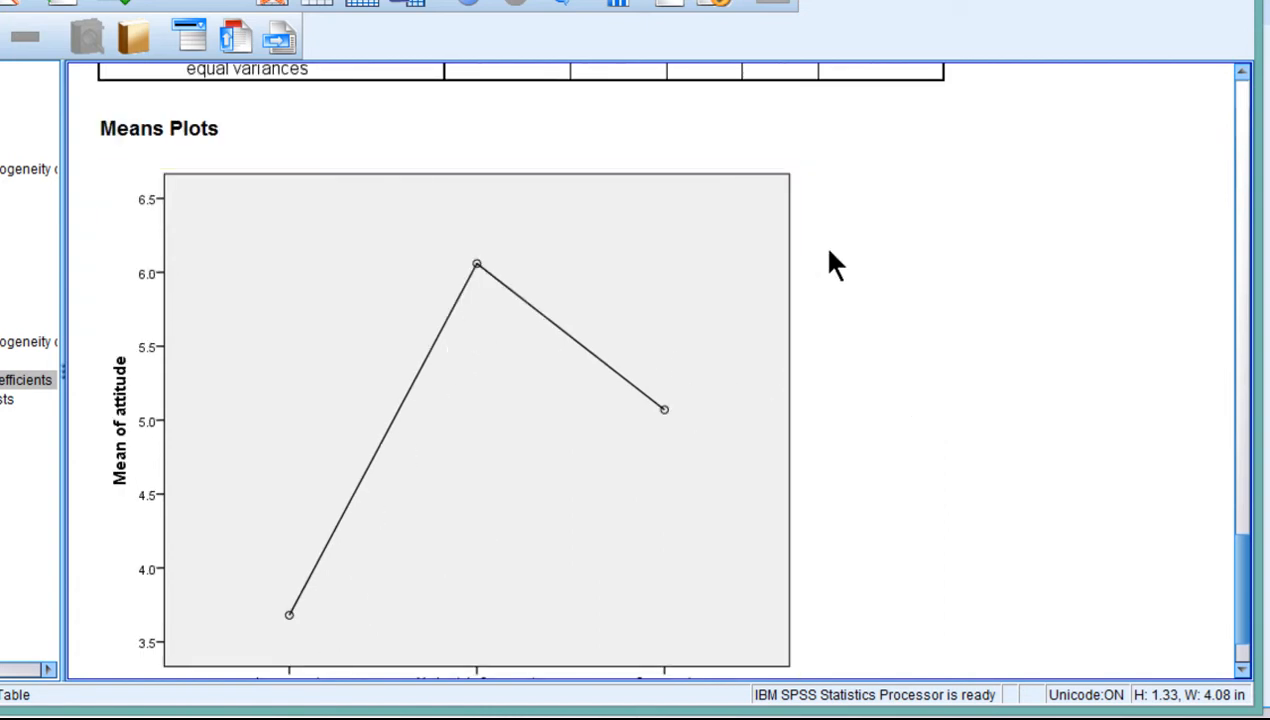